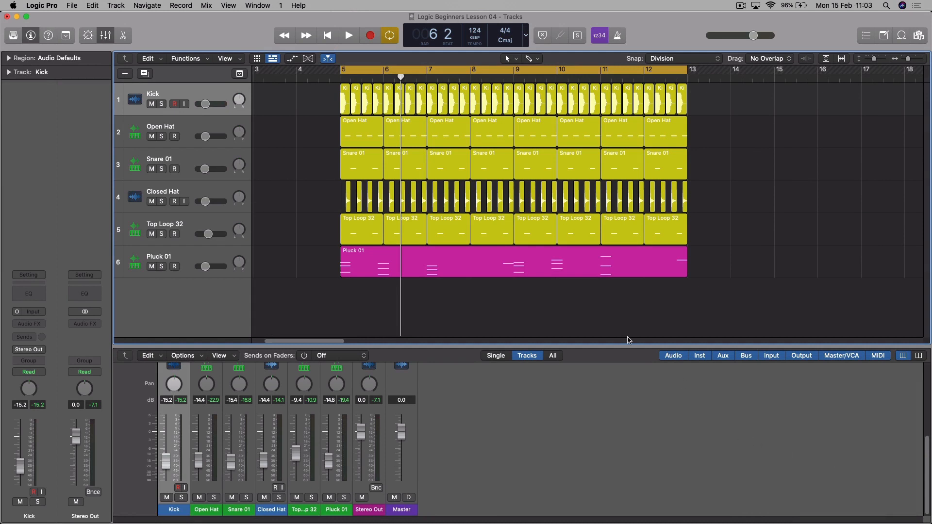
pyautogui.moveTo(479, 284)
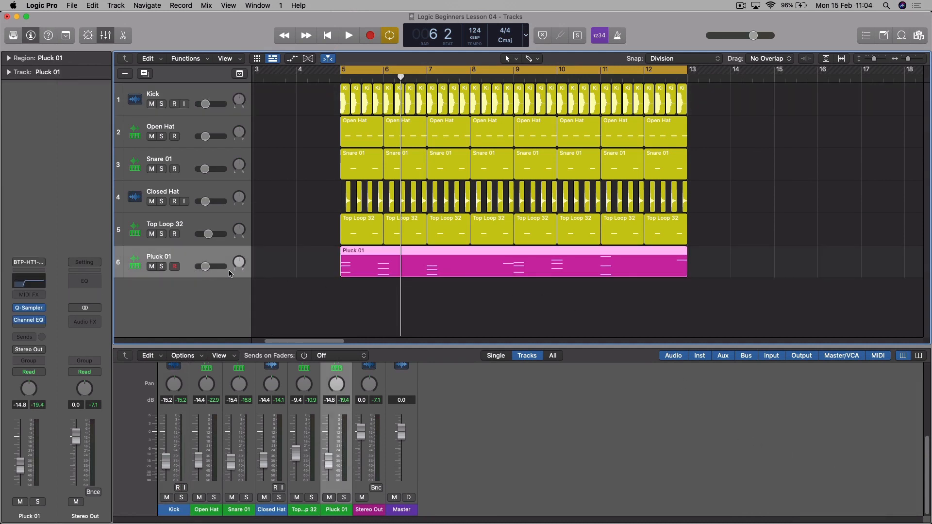
pyautogui.moveTo(397, 264)
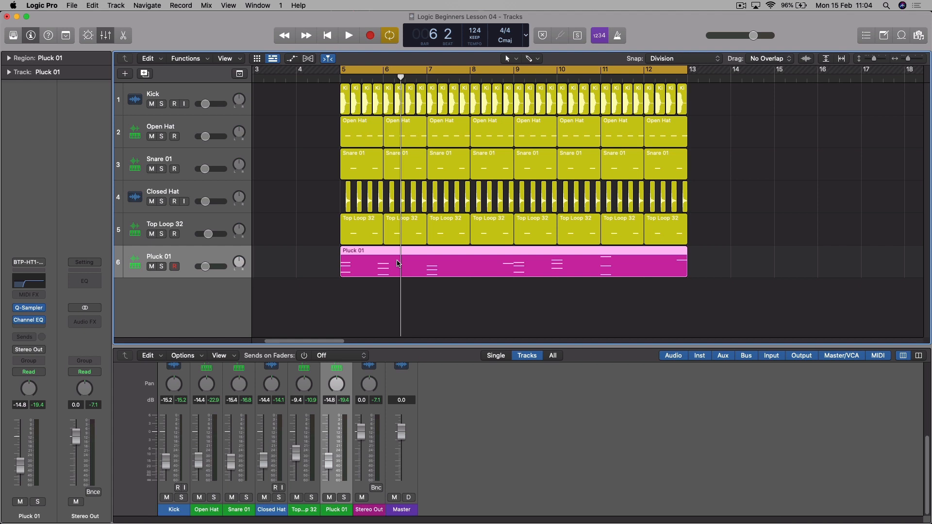
pyautogui.moveTo(377, 141)
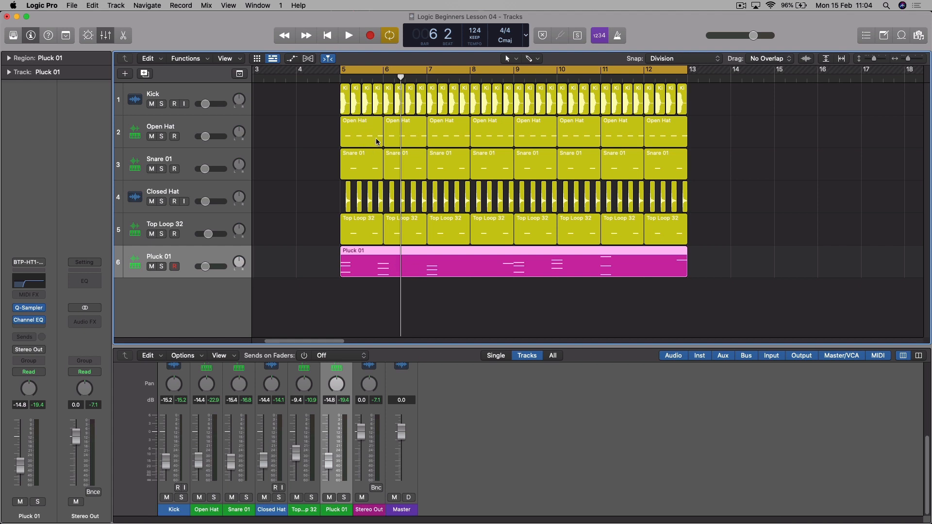
pyautogui.moveTo(425, 267)
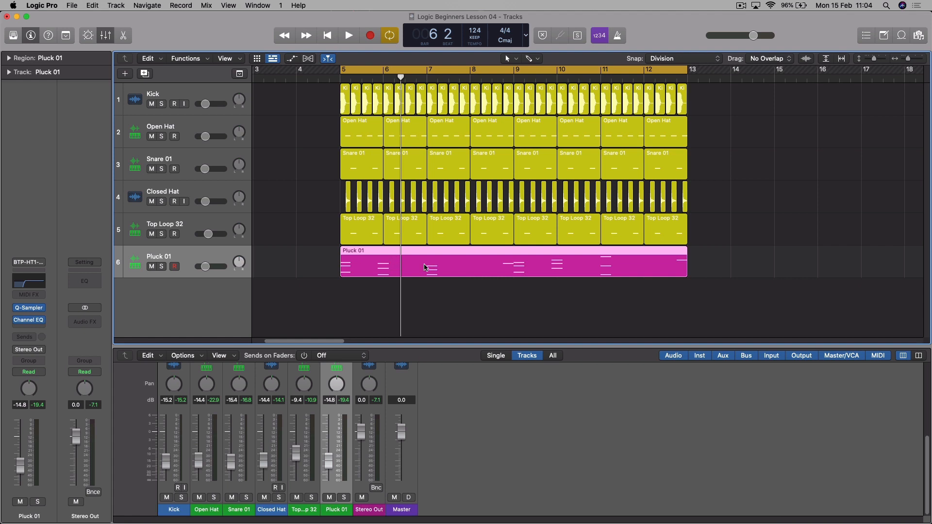
# Open the Audio FX plug-in list on Pluck 01 and browse to Delay > Stereo Delay
pyautogui.click(348, 35)
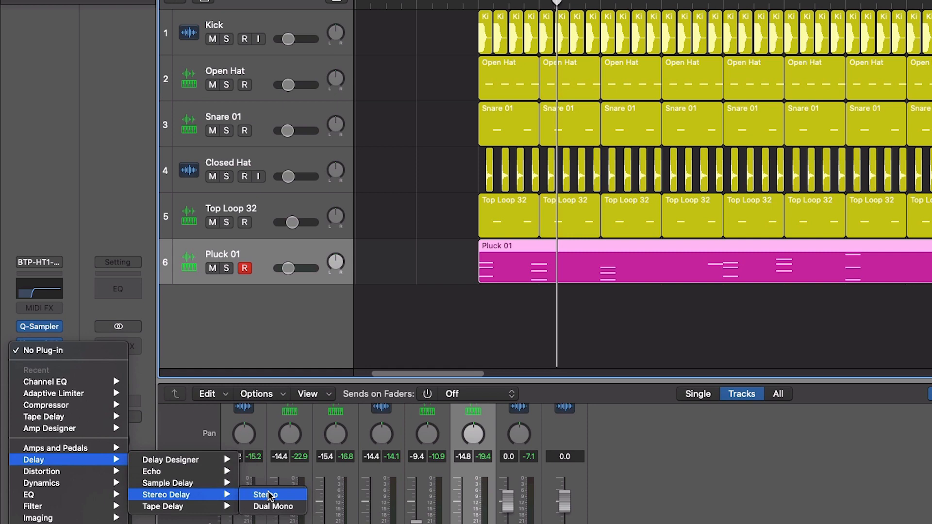
# Insert a stereo Stereo Delay on Pluck 01 at factory default settings
pyautogui.click(265, 494)
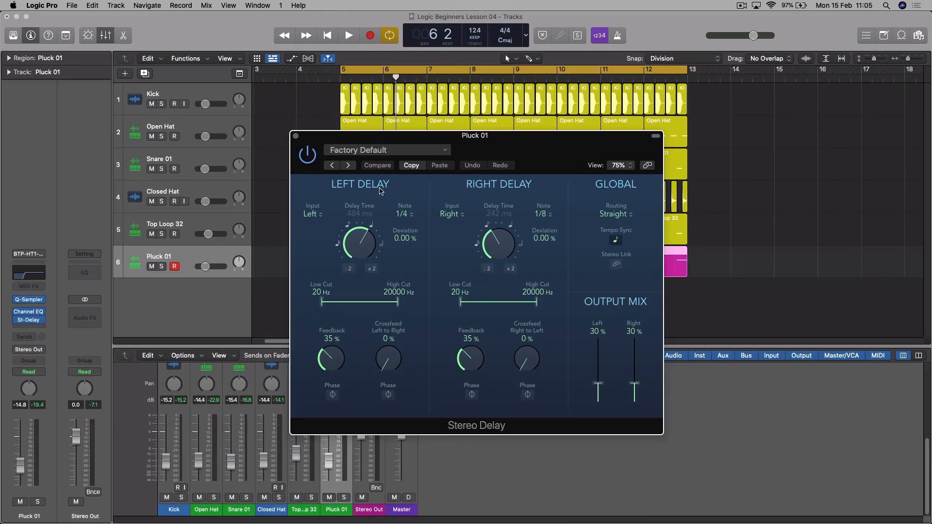
pyautogui.moveTo(428, 201)
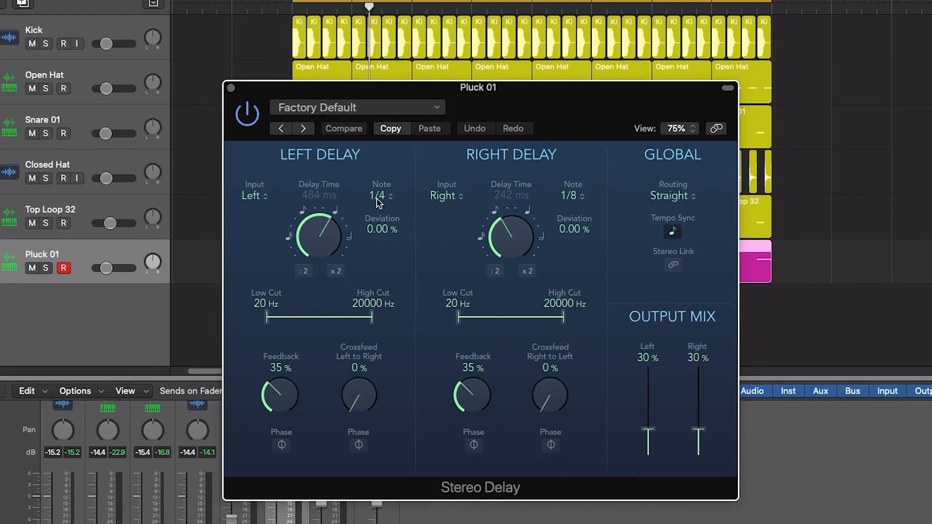
pyautogui.moveTo(383, 205)
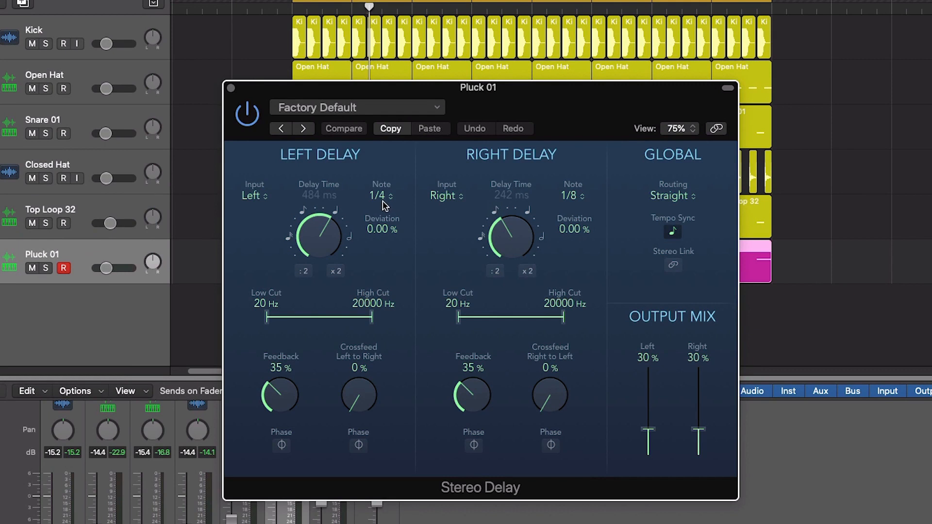
pyautogui.moveTo(568, 207)
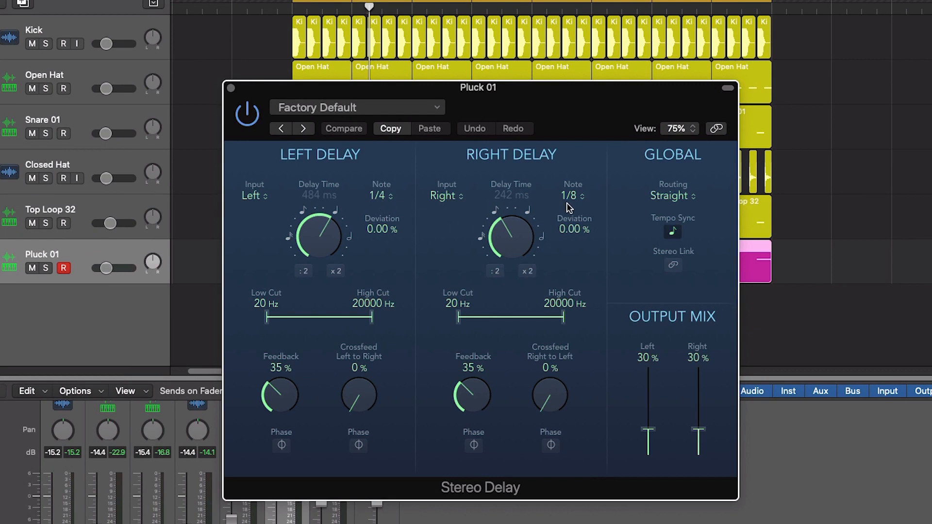
pyautogui.moveTo(498, 205)
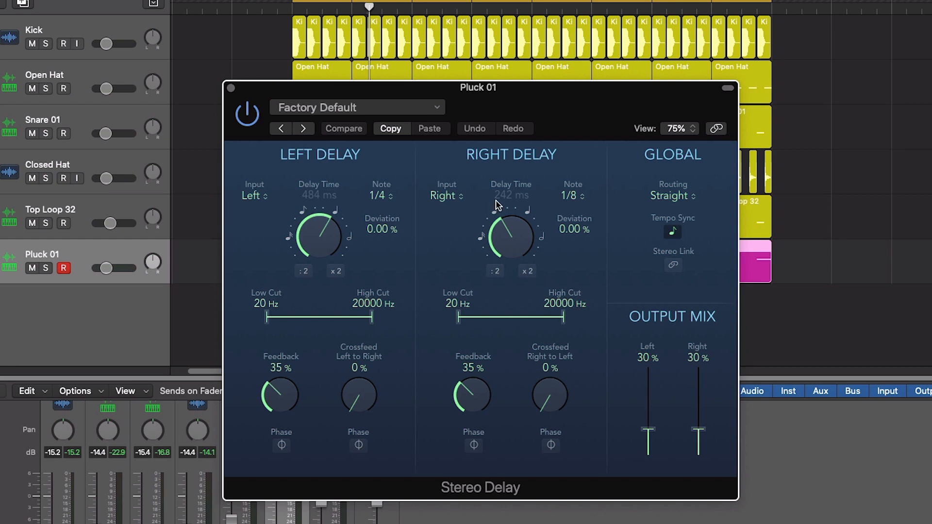
pyautogui.moveTo(397, 202)
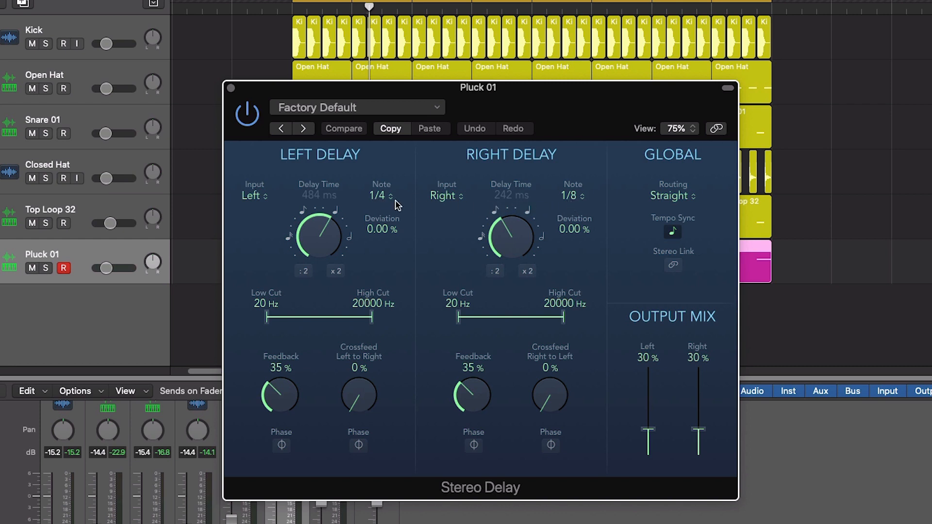
pyautogui.moveTo(671, 255)
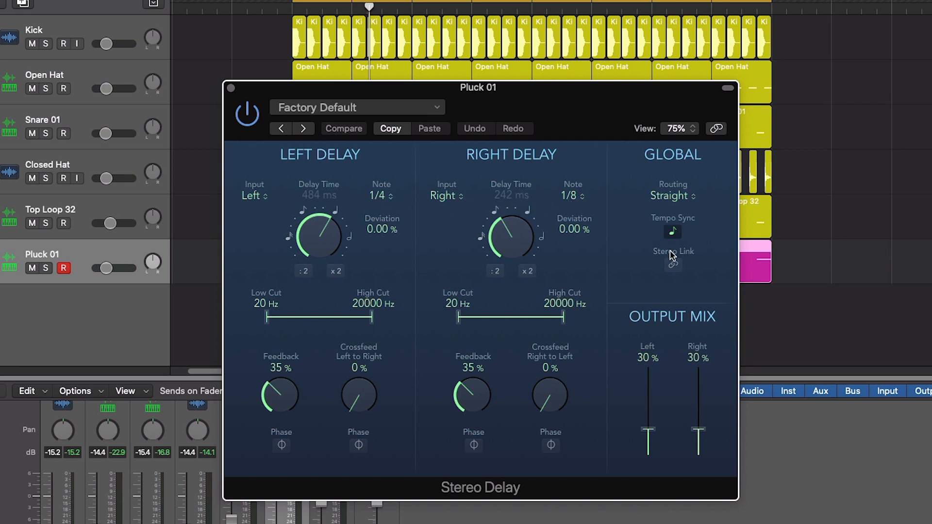
pyautogui.moveTo(645, 246)
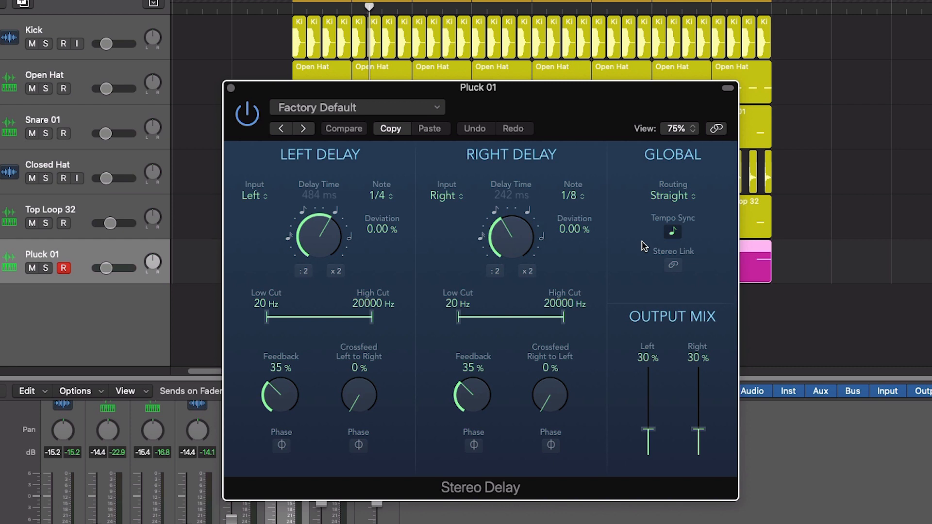
pyautogui.moveTo(564, 195)
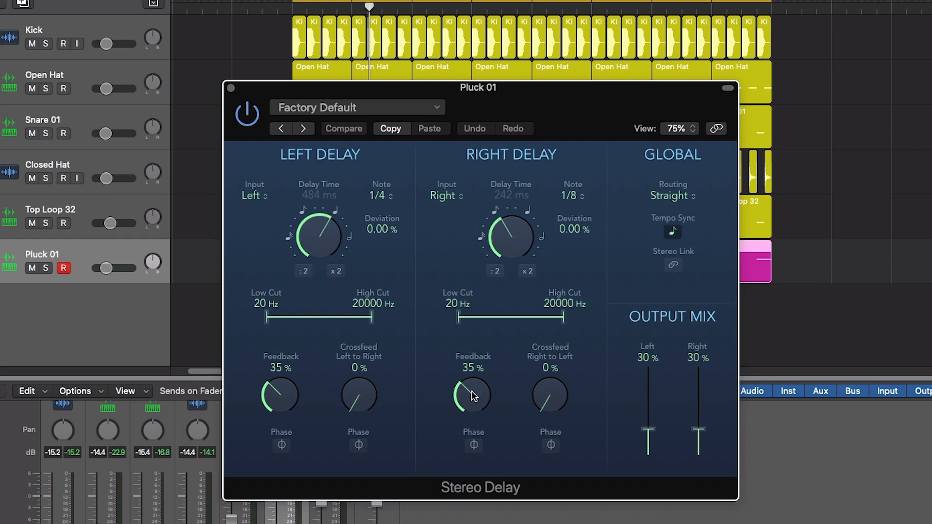
pyautogui.moveTo(461, 407)
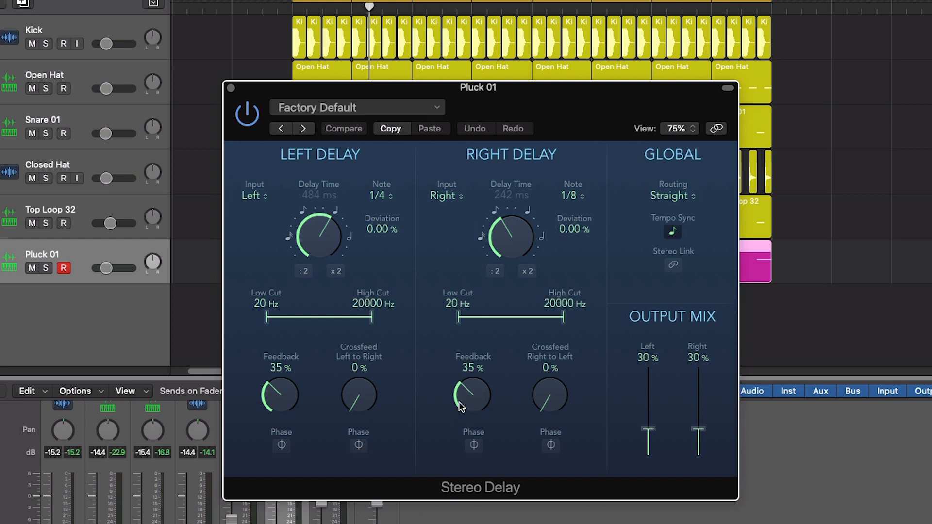
pyautogui.moveTo(475, 389)
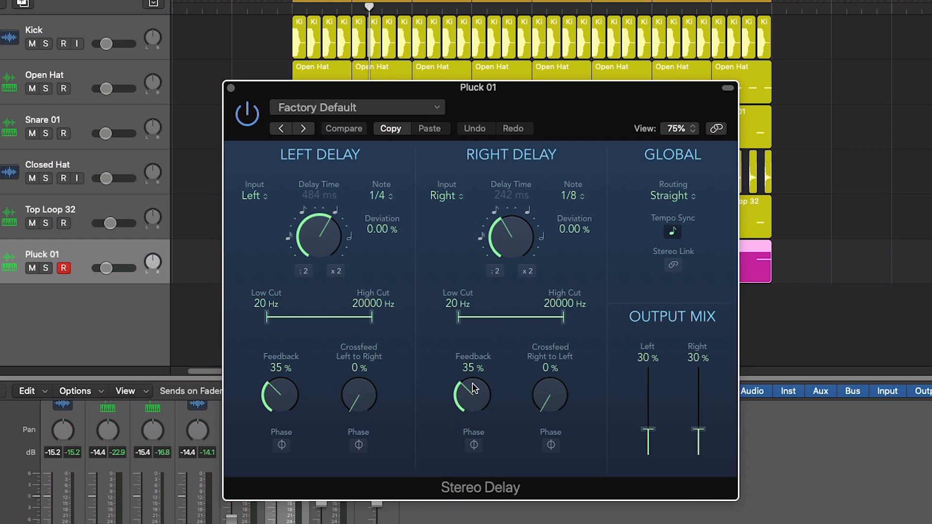
pyautogui.moveTo(483, 314)
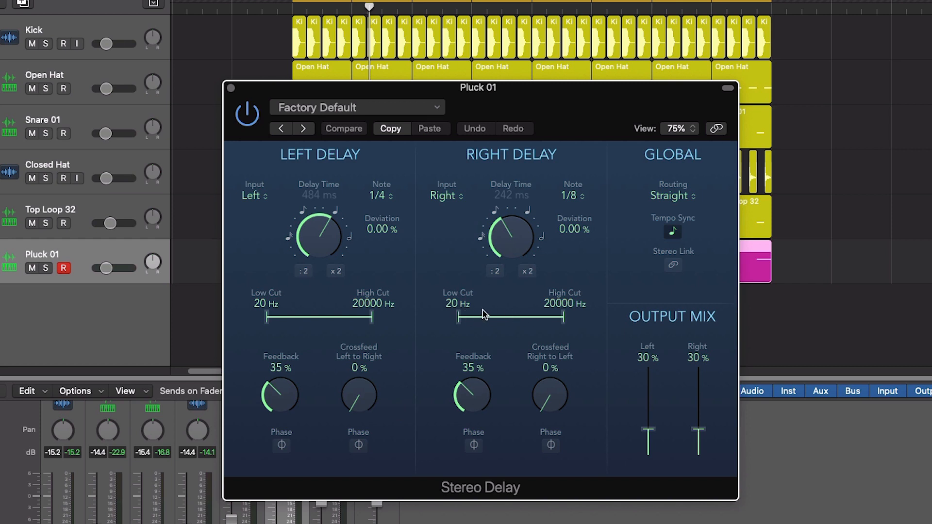
pyautogui.moveTo(515, 314)
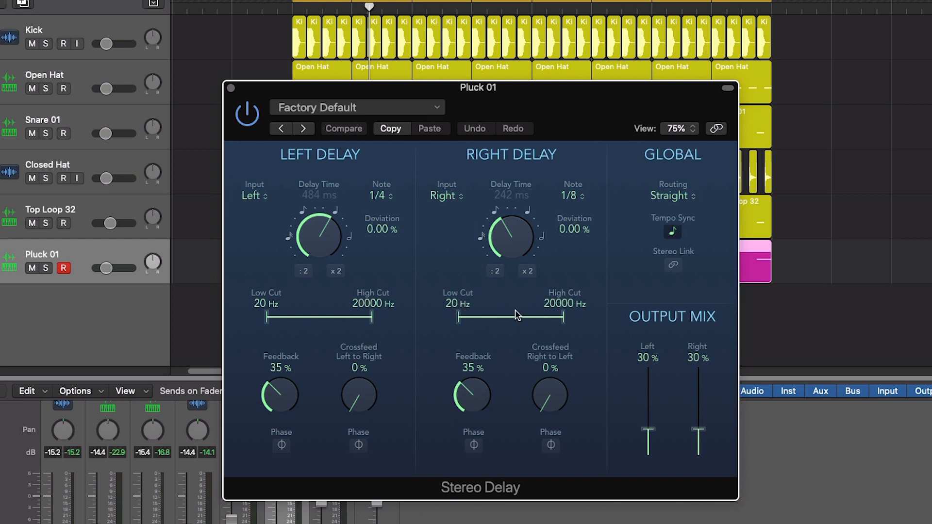
pyautogui.moveTo(500, 315)
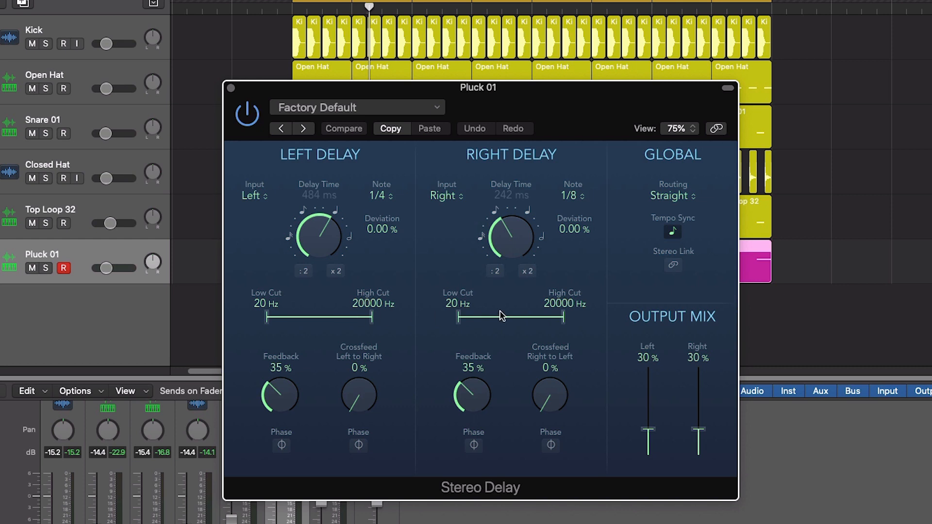
pyautogui.moveTo(517, 318)
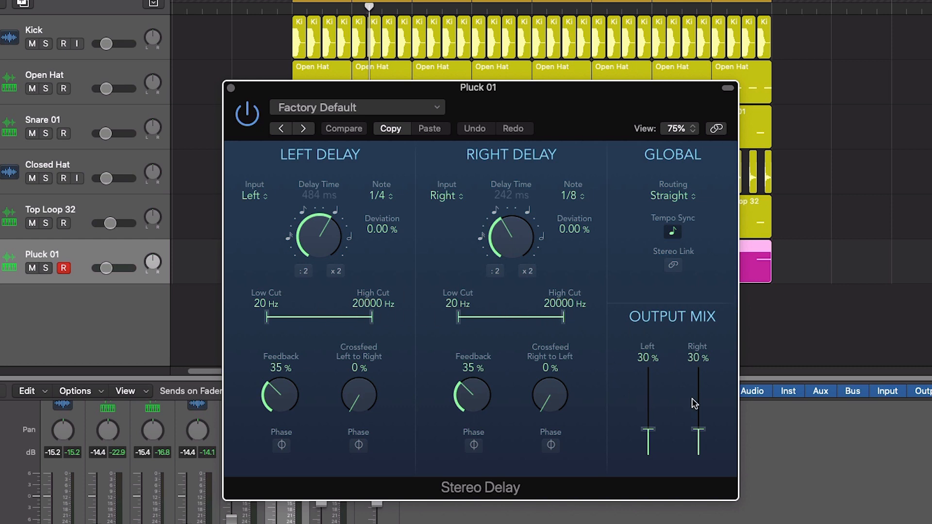
pyautogui.moveTo(653, 440)
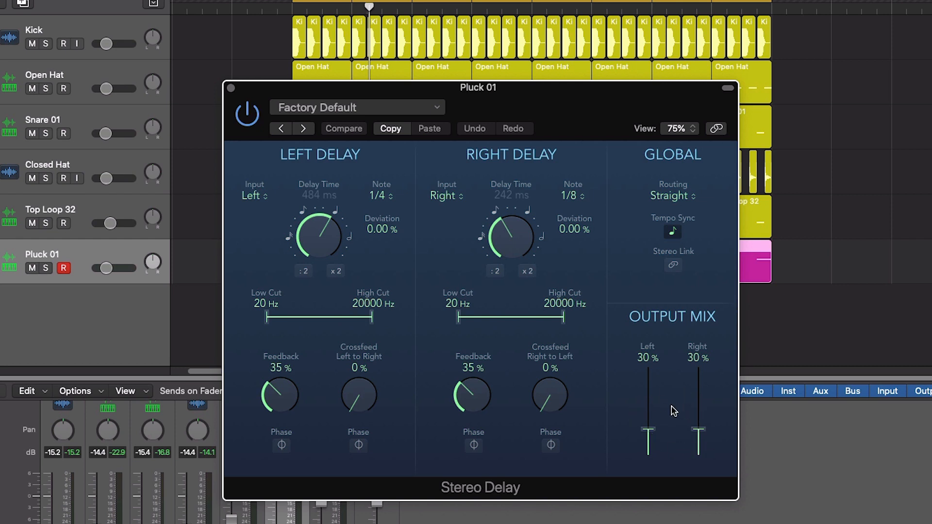
pyautogui.moveTo(372, 205)
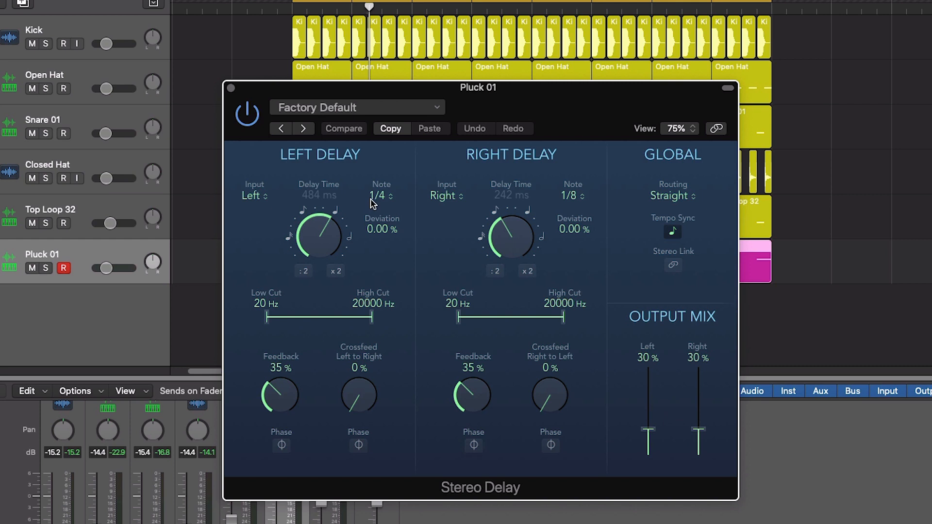
pyautogui.moveTo(406, 196)
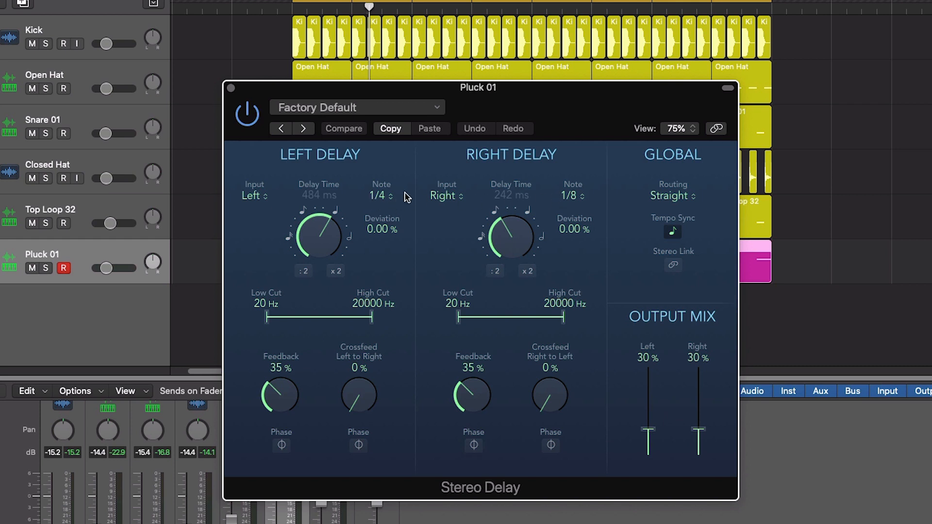
pyautogui.moveTo(577, 233)
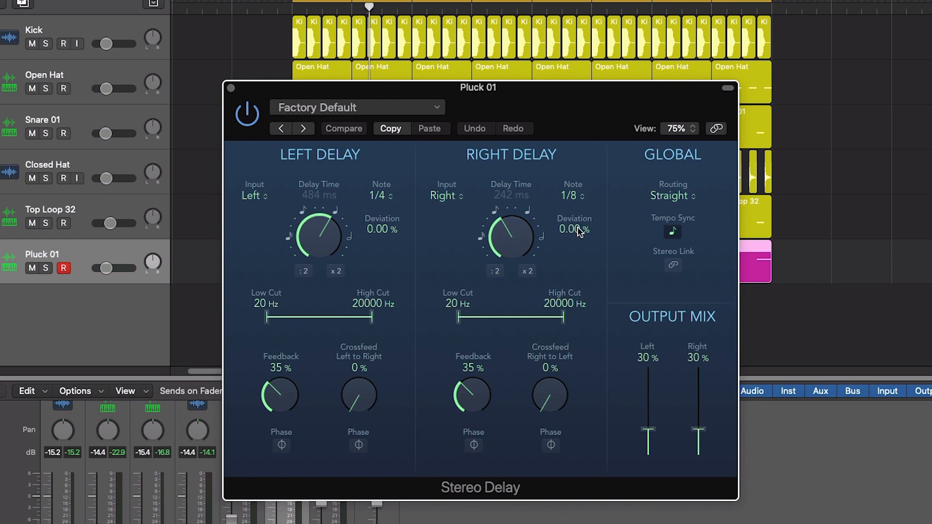
pyautogui.moveTo(576, 250)
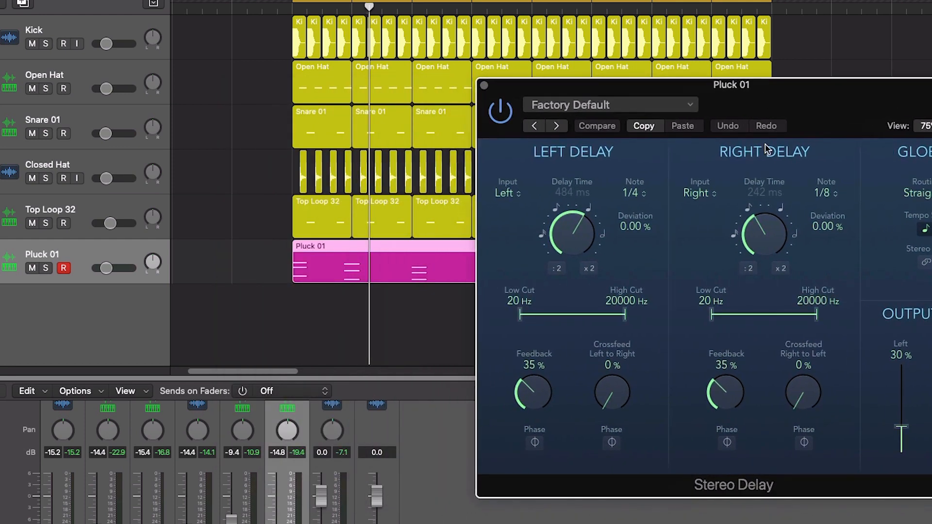
pyautogui.moveTo(164, 243)
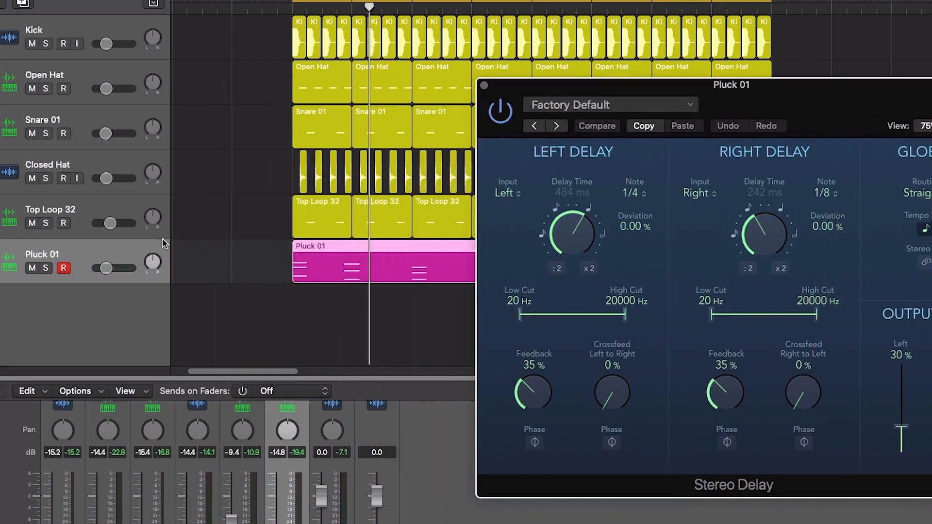
# Solo Pluck 01 and review its Stereo Delay left 1/4 and right 1/8 note settings
pyautogui.click(45, 268)
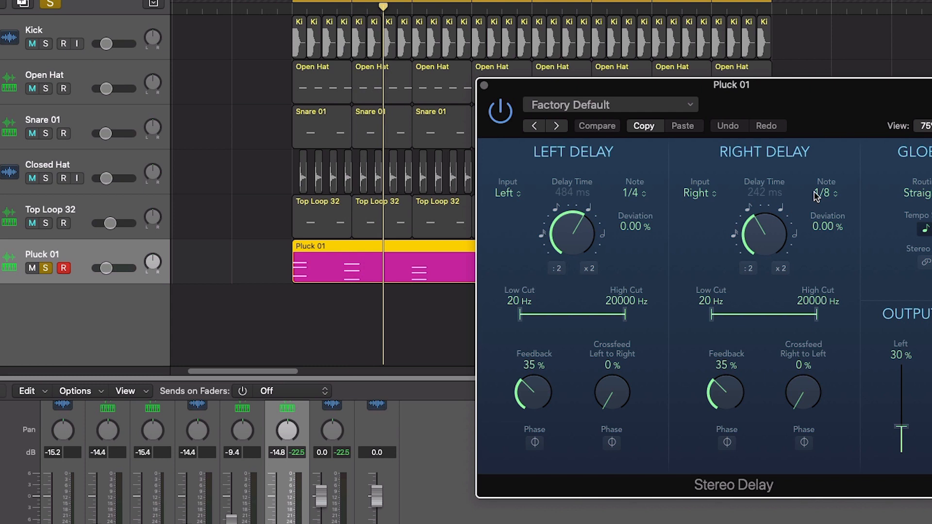
# Set the Stereo Delay's right delay note to 1/4 dotted
pyautogui.click(823, 193)
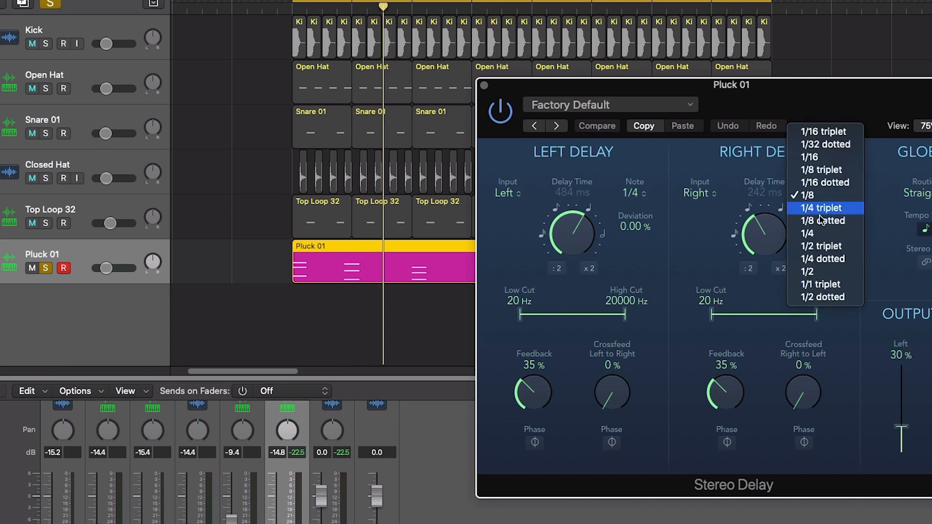
pyautogui.moveTo(824, 259)
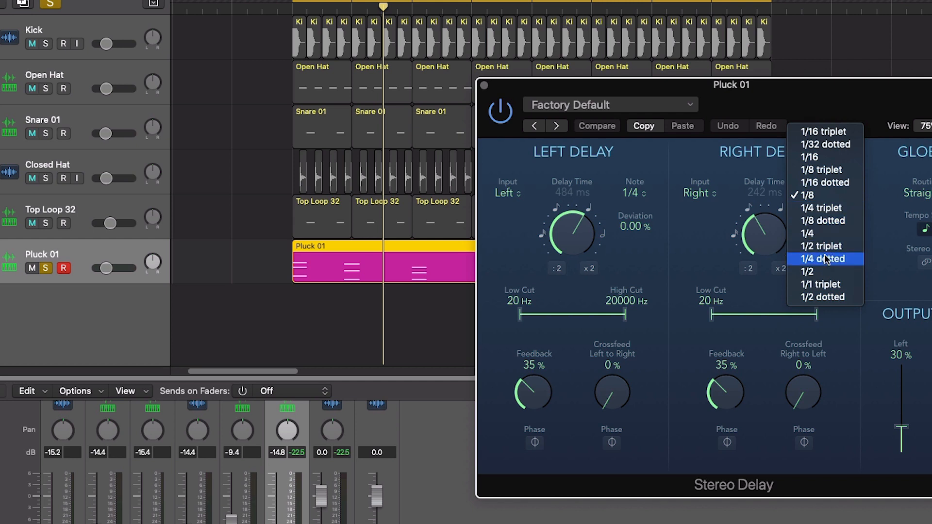
pyautogui.click(822, 259)
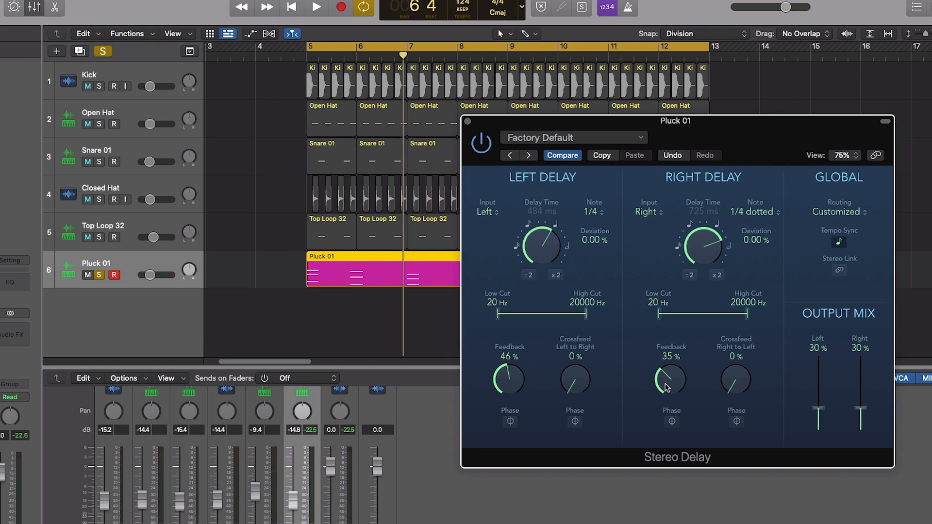
# Set delay feedback to 48% left, 53% right, and right output mix to 45%
pyautogui.moveTo(670, 379); pyautogui.dragTo(670, 366)
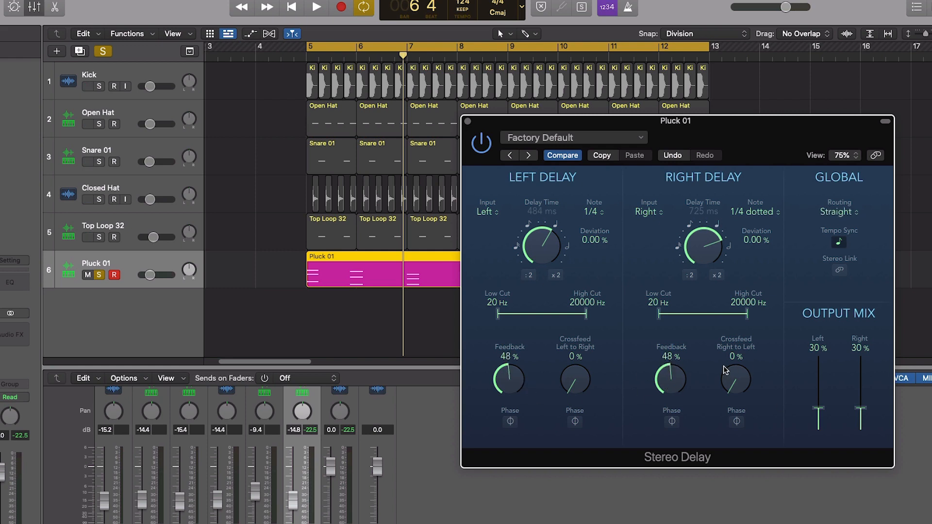
pyautogui.moveTo(706, 327)
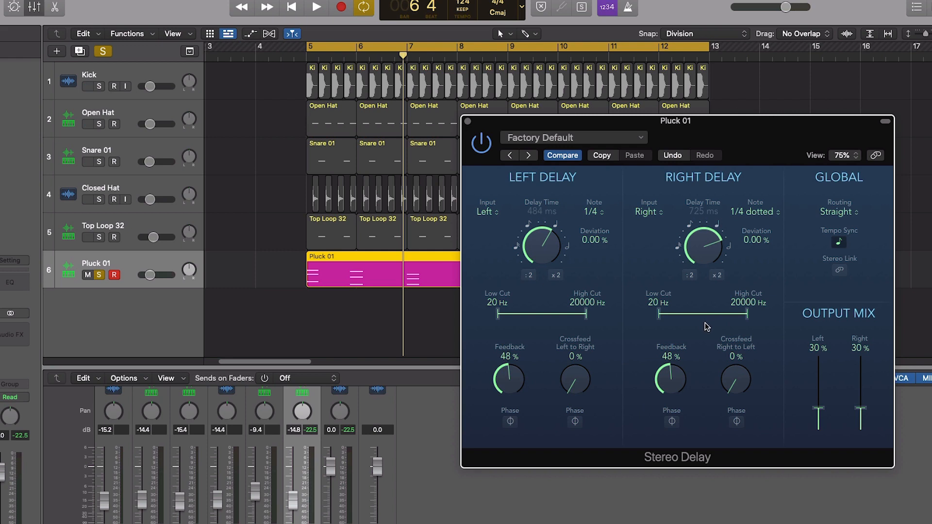
pyautogui.click(315, 7)
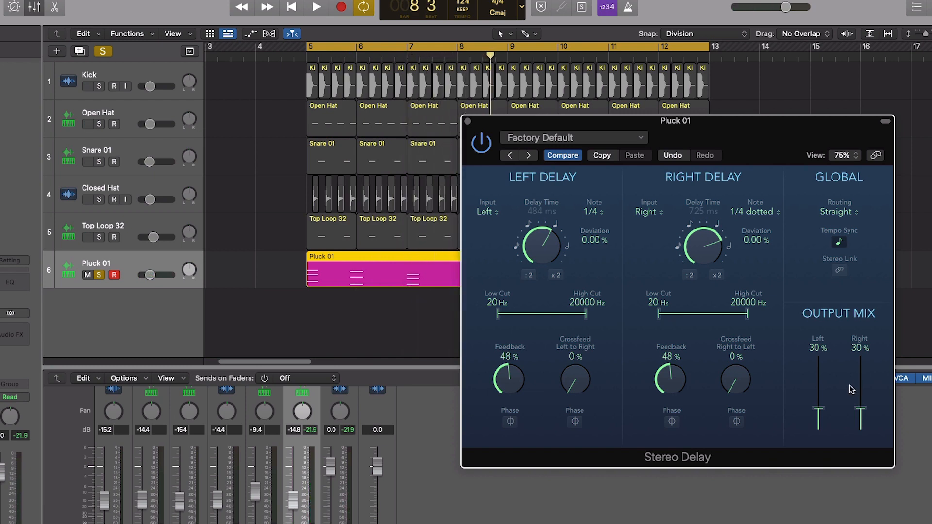
pyautogui.moveTo(860, 413); pyautogui.dragTo(860, 401)
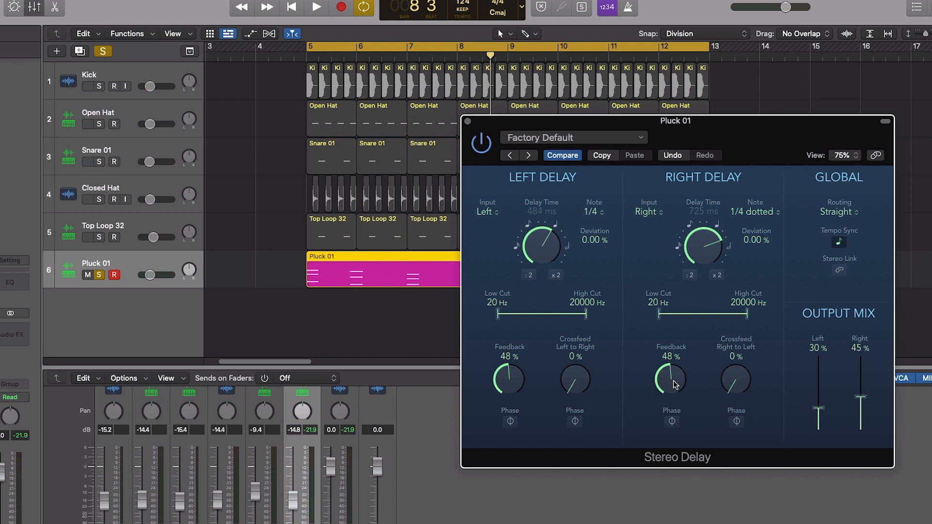
pyautogui.moveTo(670, 380); pyautogui.dragTo(687, 371)
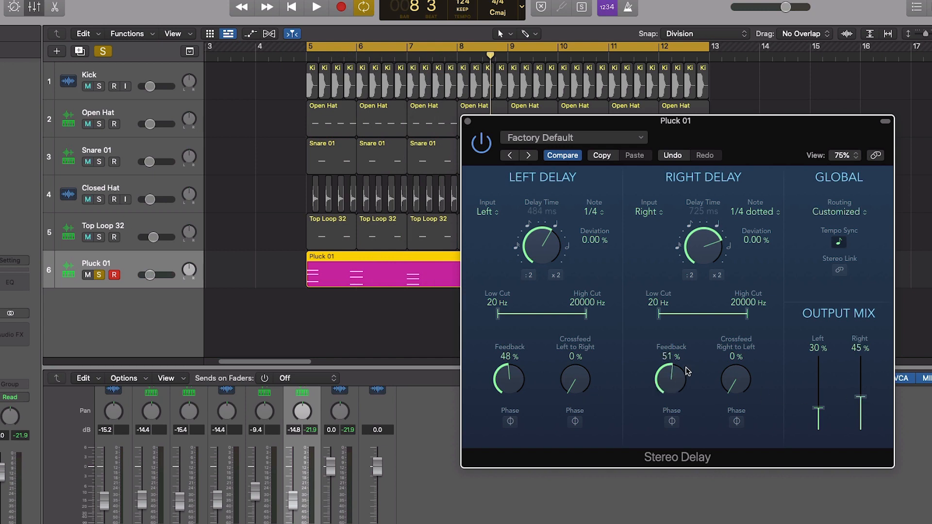
# Play back the arrangement to audition the Pluck 01 delay settings
pyautogui.click(314, 8)
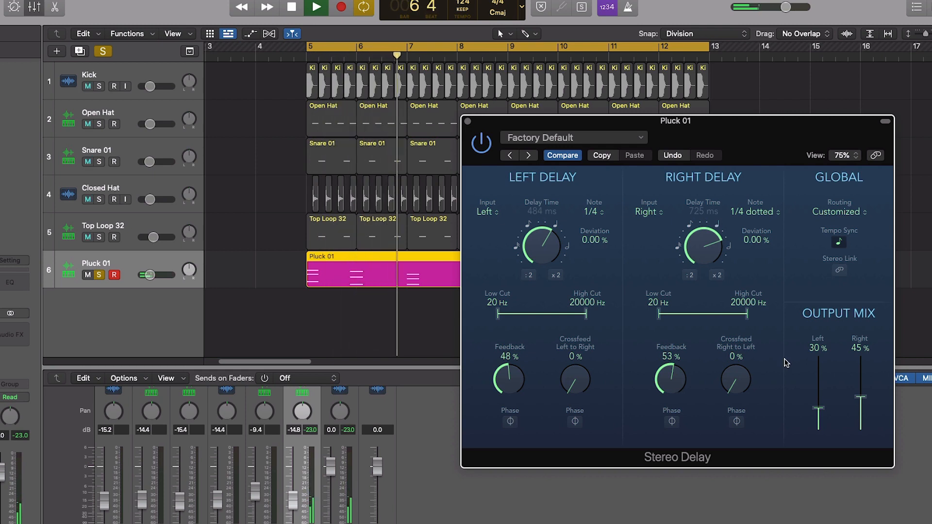
pyautogui.click(293, 8)
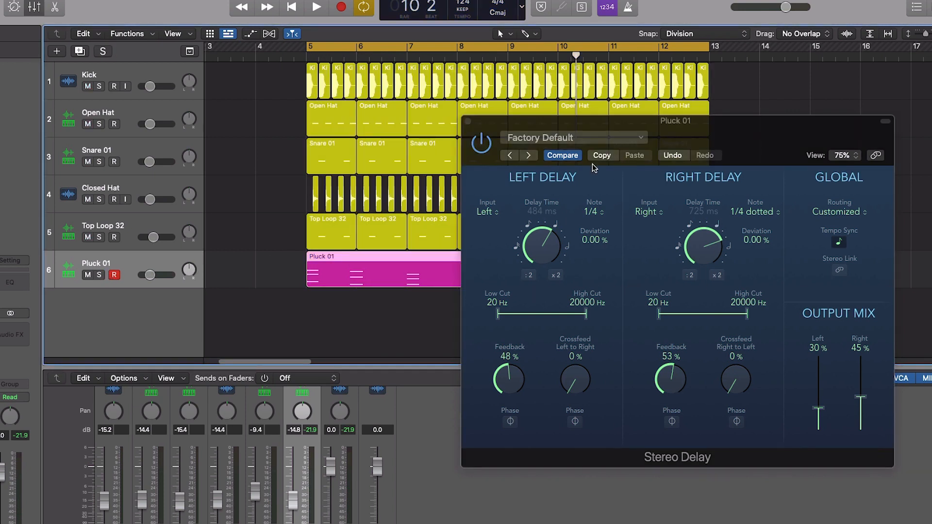
pyautogui.moveTo(479, 173)
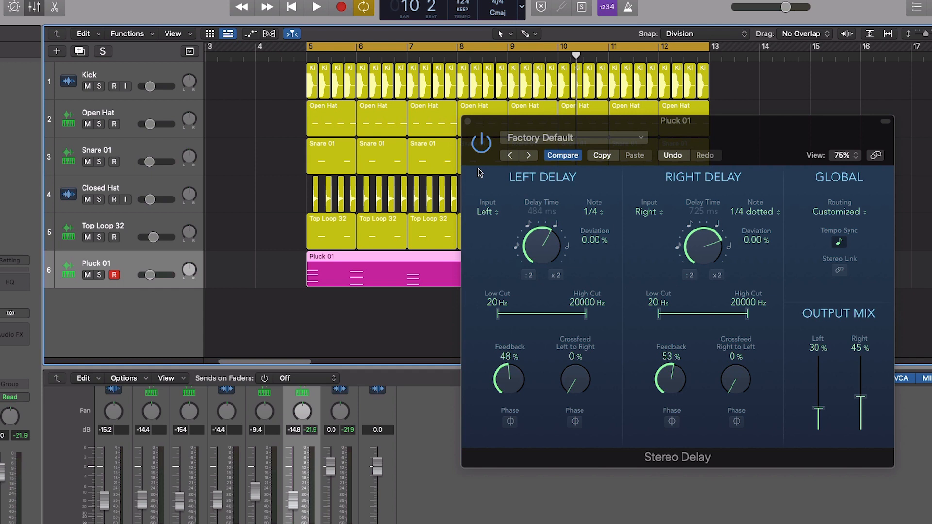
pyautogui.click(314, 7)
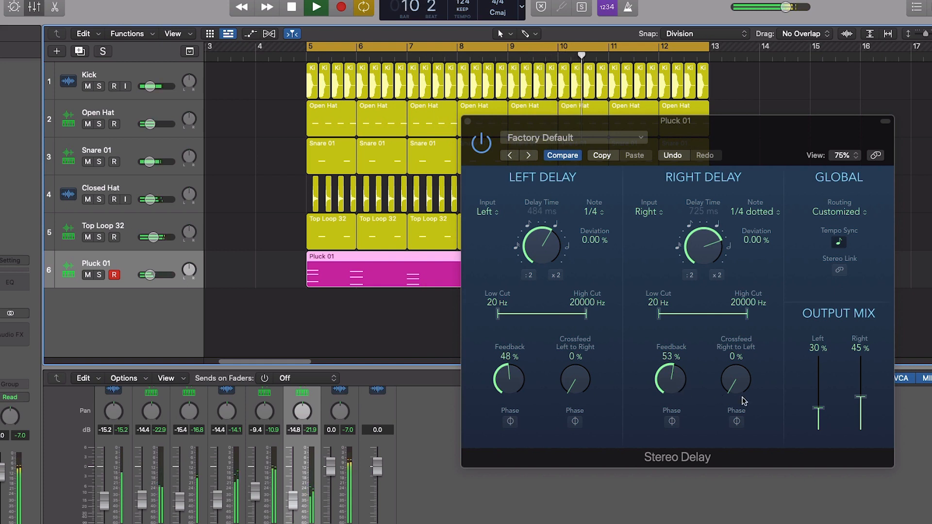
pyautogui.moveTo(861, 393); pyautogui.dragTo(861, 404)
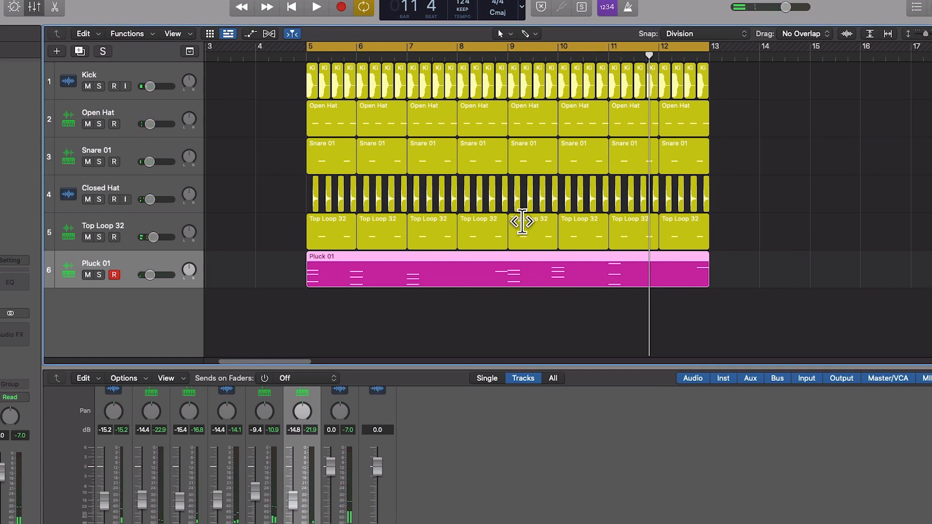
pyautogui.moveTo(512, 235)
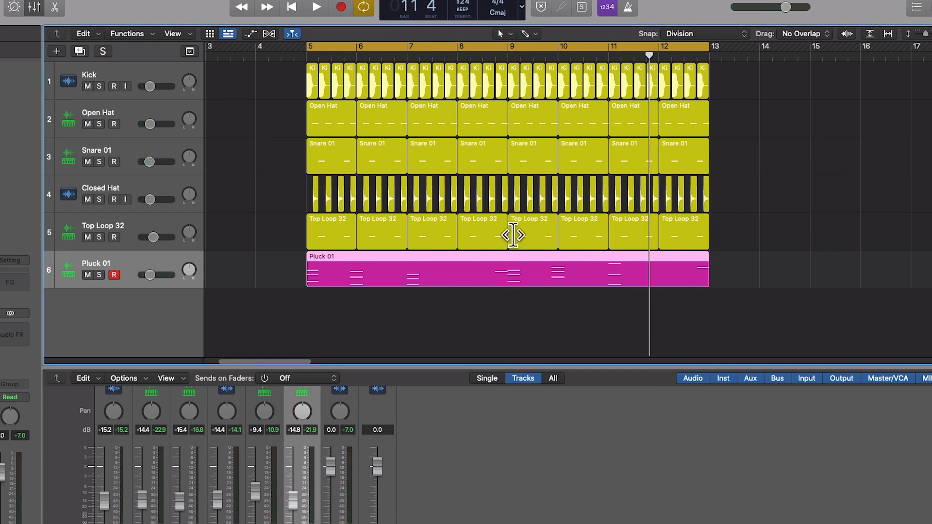
pyautogui.moveTo(523, 243)
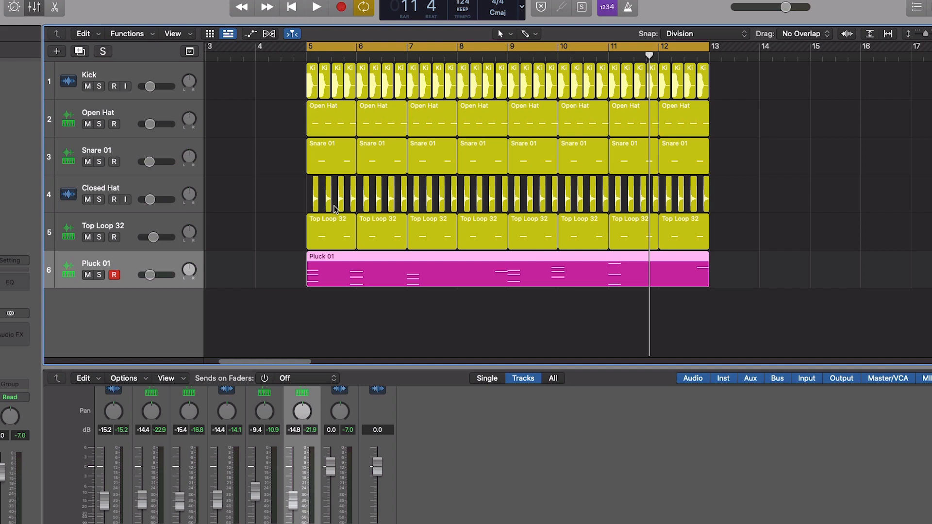
pyautogui.moveTo(354, 212)
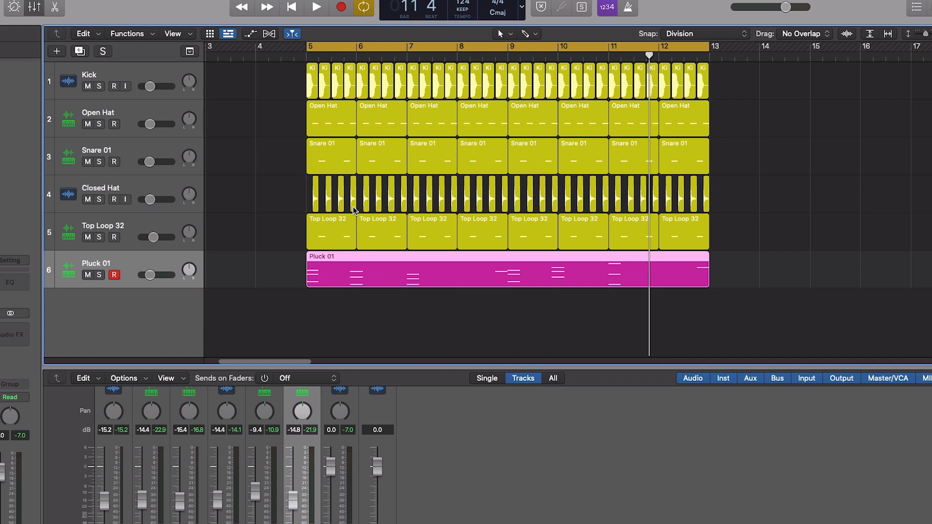
pyautogui.moveTo(244, 246)
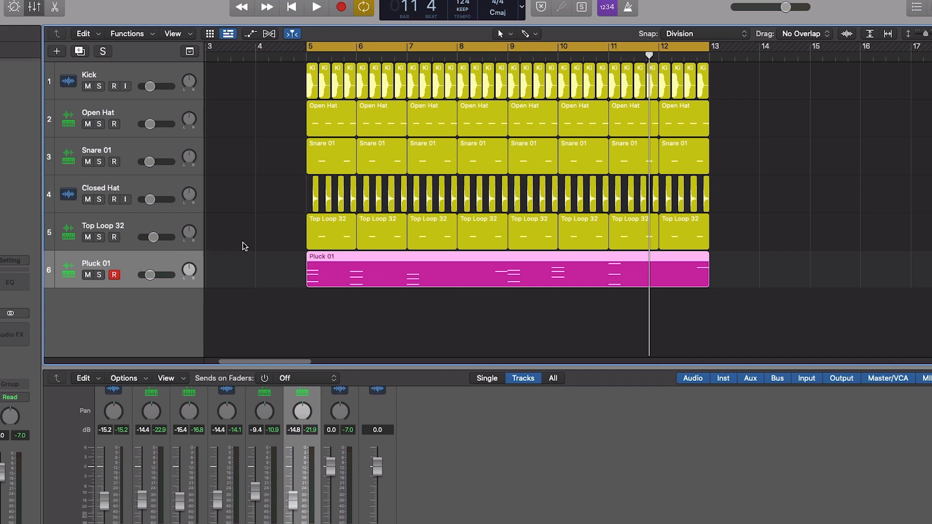
pyautogui.moveTo(307, 232)
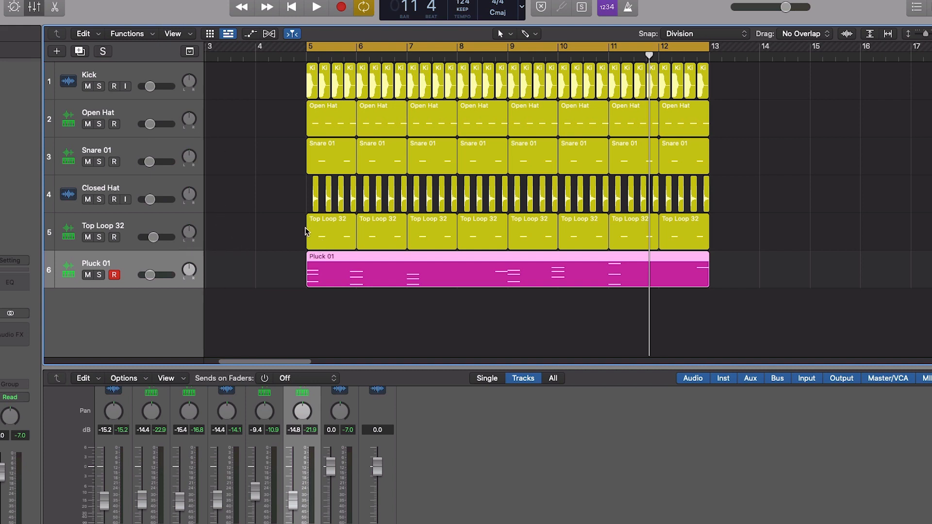
pyautogui.moveTo(269, 265)
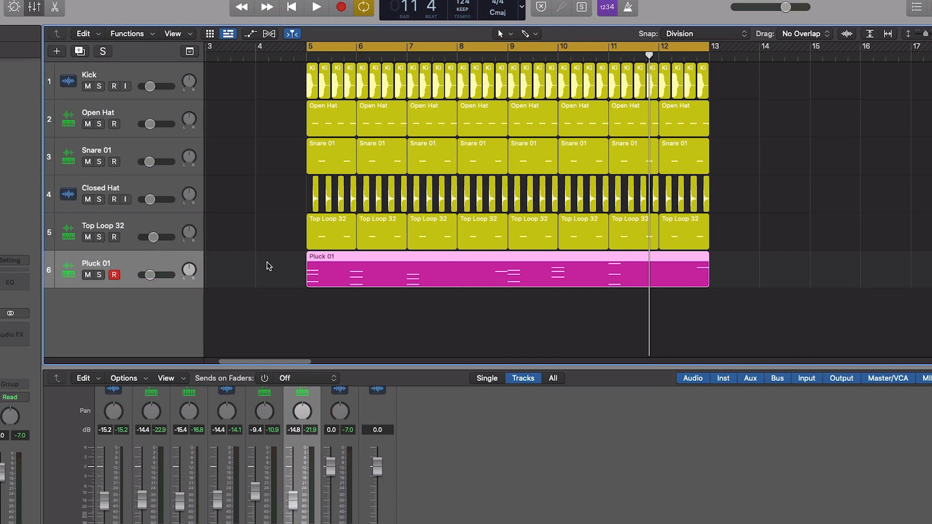
pyautogui.moveTo(382, 294)
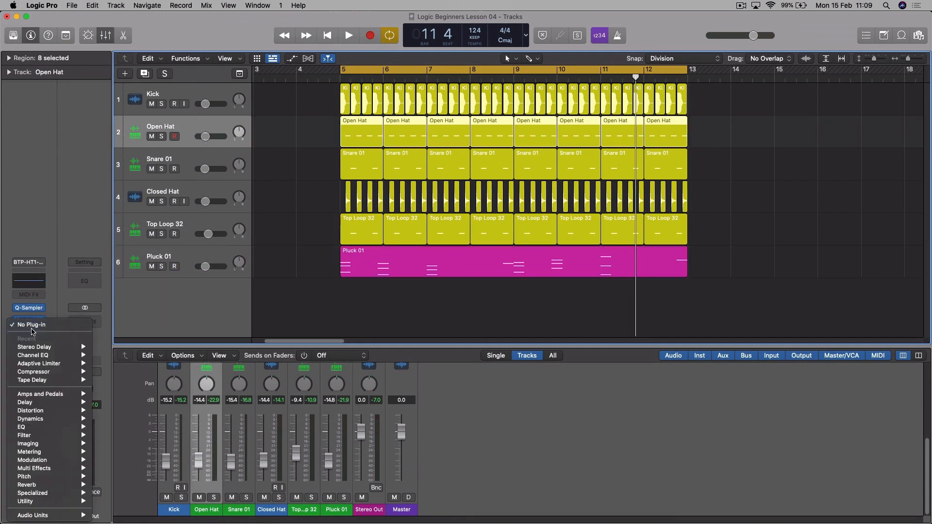
pyautogui.moveTo(35, 372)
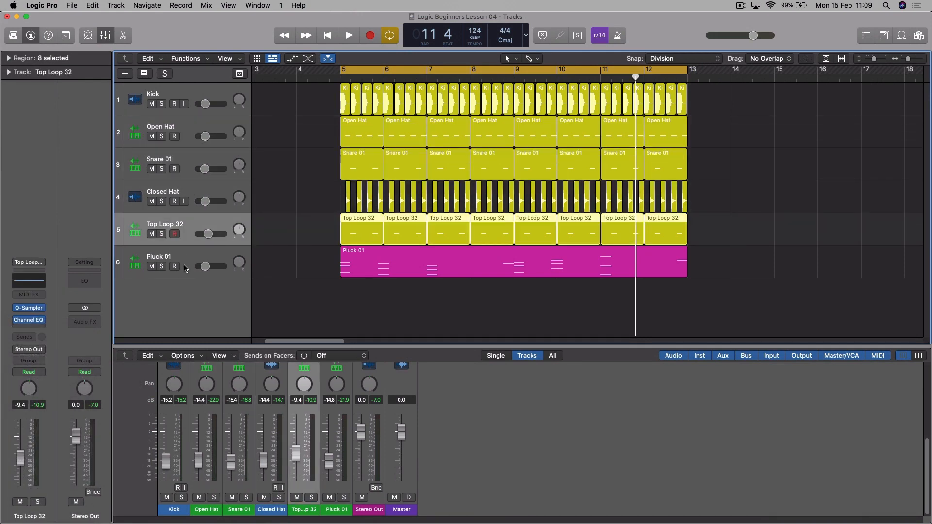
# Select Open Hat and show the Bus submenu in its Sends slot
pyautogui.click(159, 261)
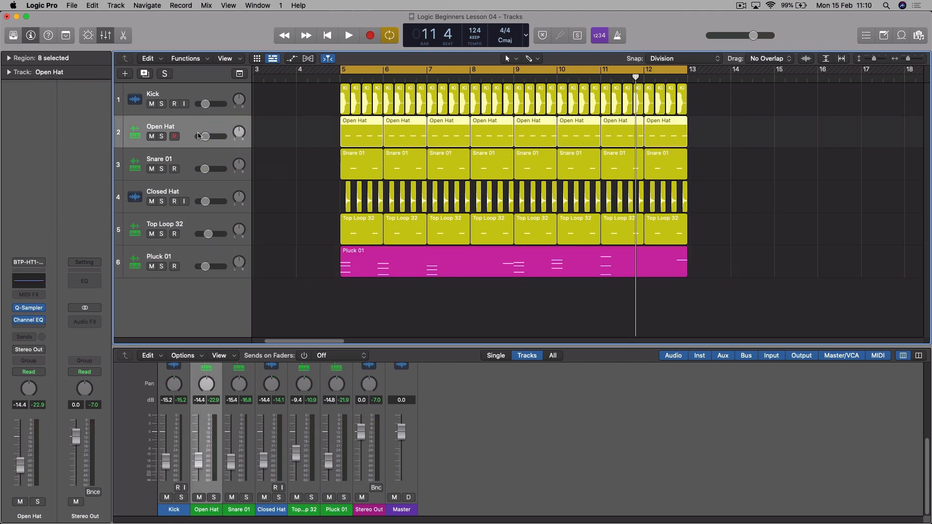
pyautogui.moveTo(218, 154)
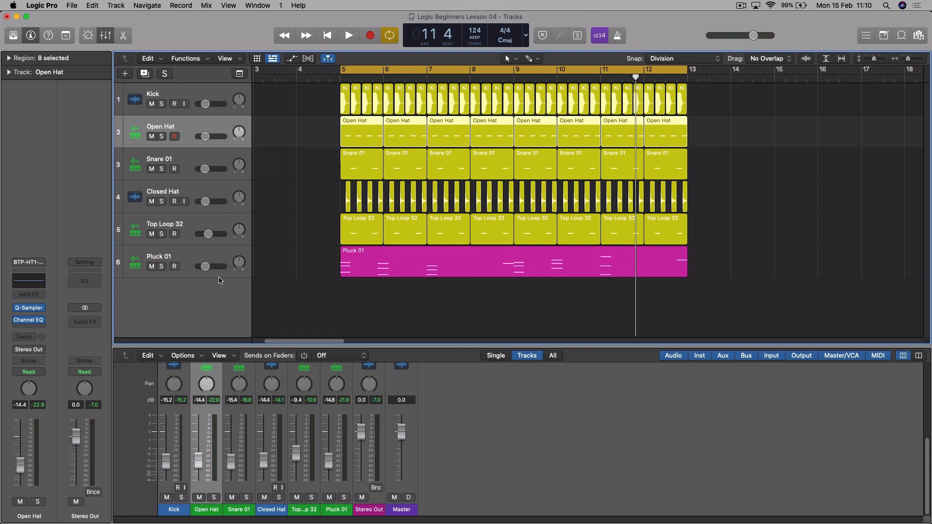
pyautogui.moveTo(318, 302)
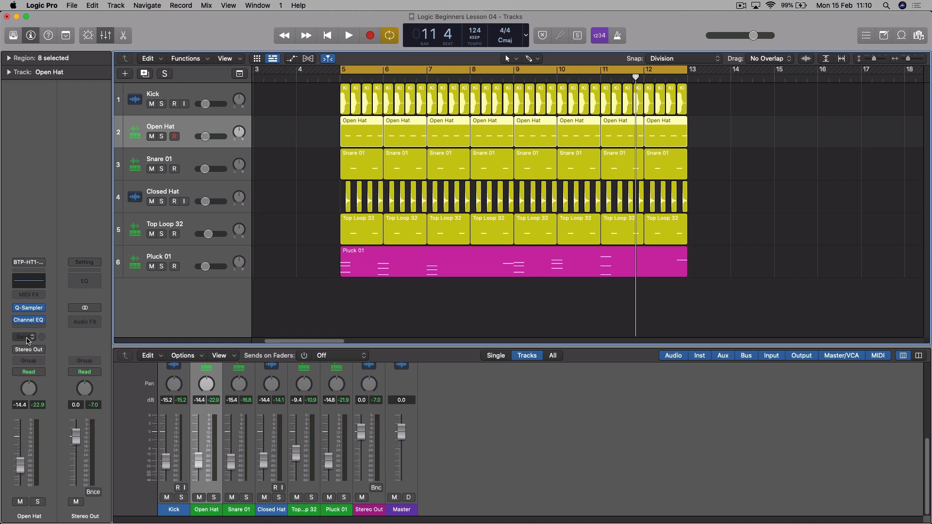
pyautogui.click(22, 337)
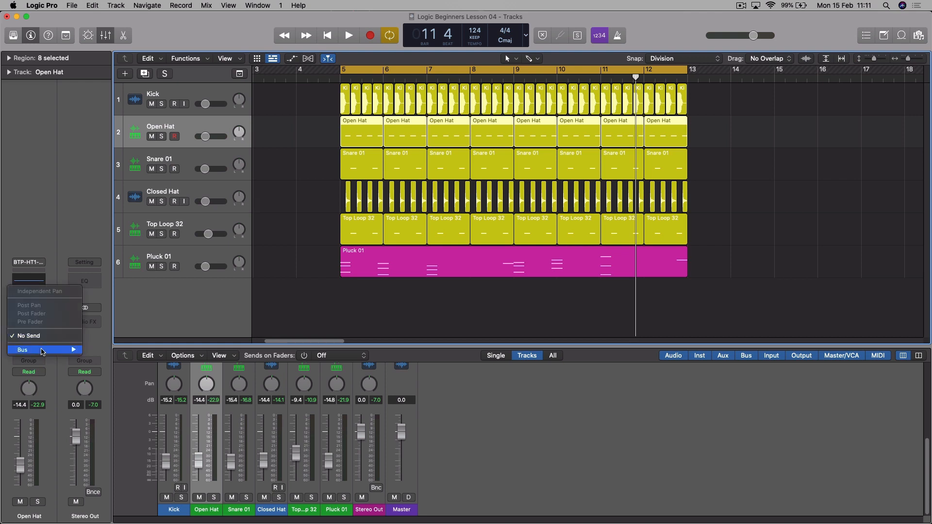
pyautogui.click(22, 349)
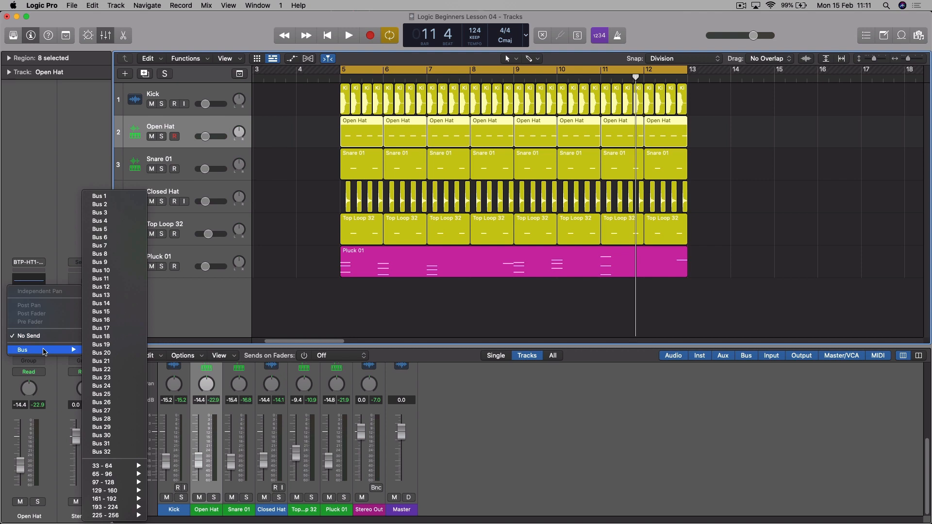
pyautogui.moveTo(70, 350)
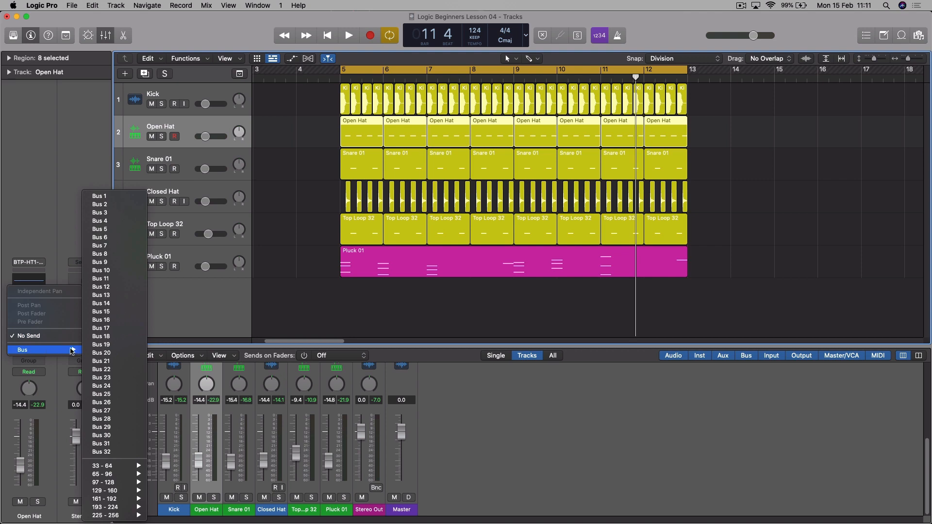
pyautogui.moveTo(115, 196)
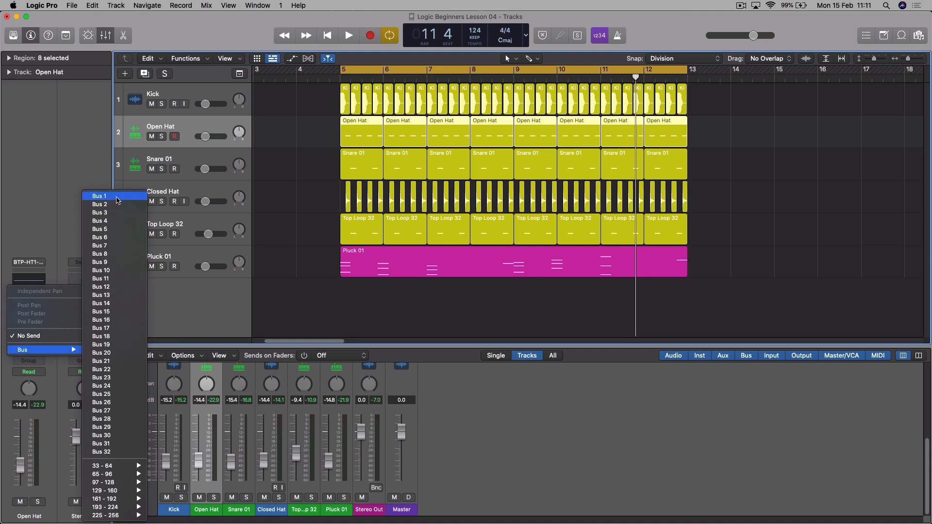
# Route the Open Hat send to Bus 1, creating the Aux 1 channel
pyautogui.click(99, 196)
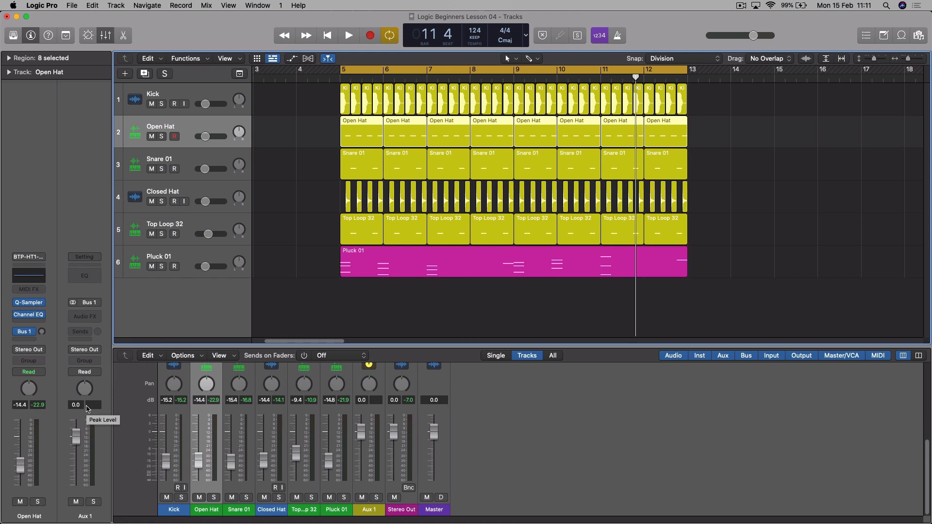
pyautogui.moveTo(97, 312)
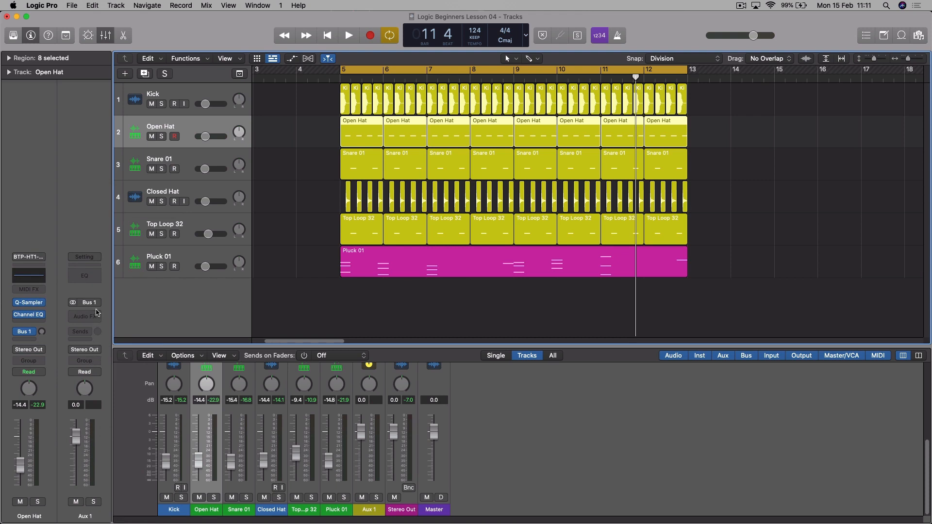
pyautogui.moveTo(82, 515)
pyautogui.write('Main Reverb')
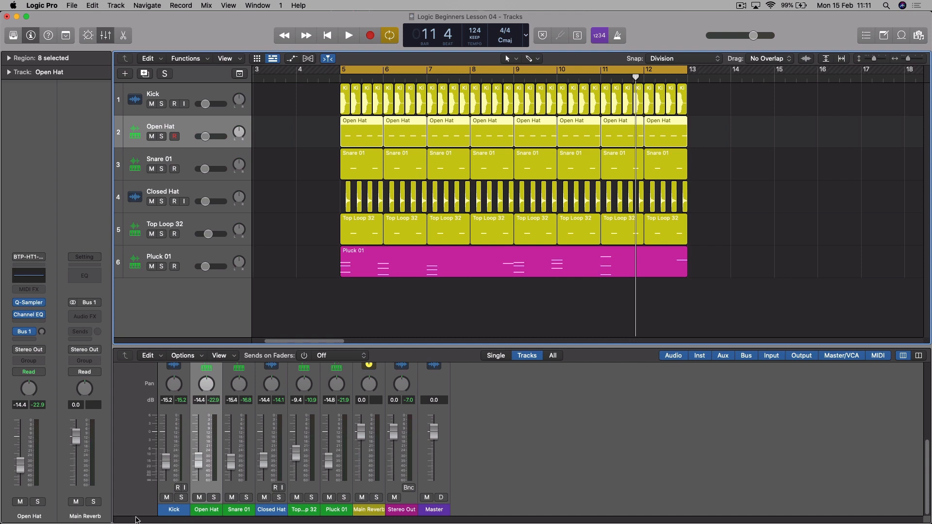
pyautogui.moveTo(374, 523)
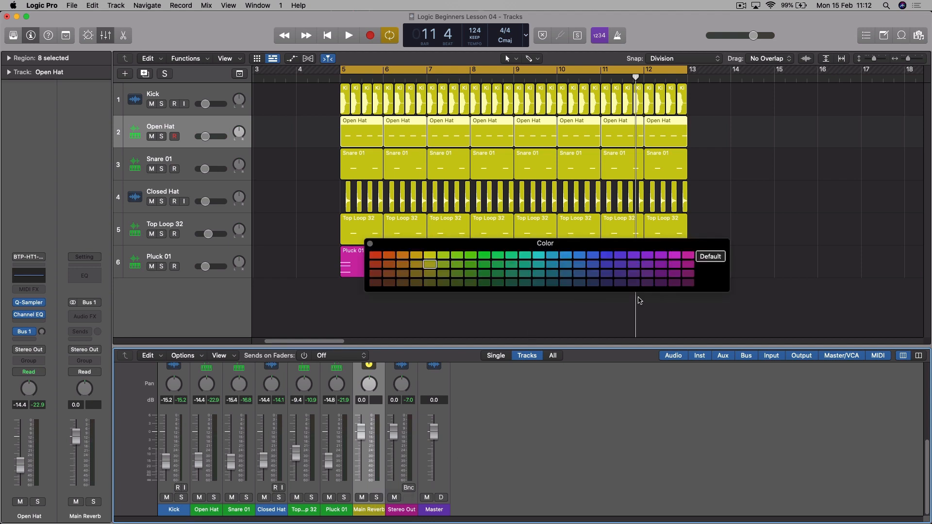
pyautogui.moveTo(549, 265)
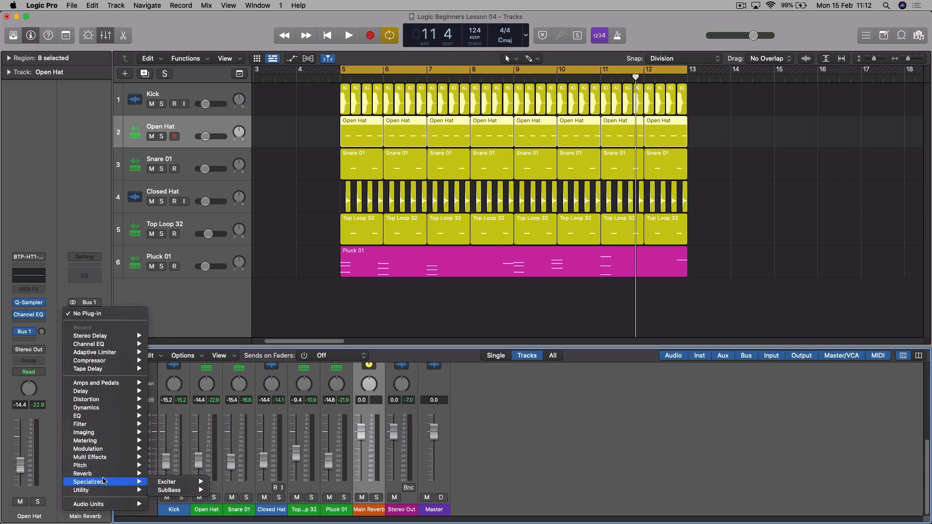
pyautogui.moveTo(82, 473)
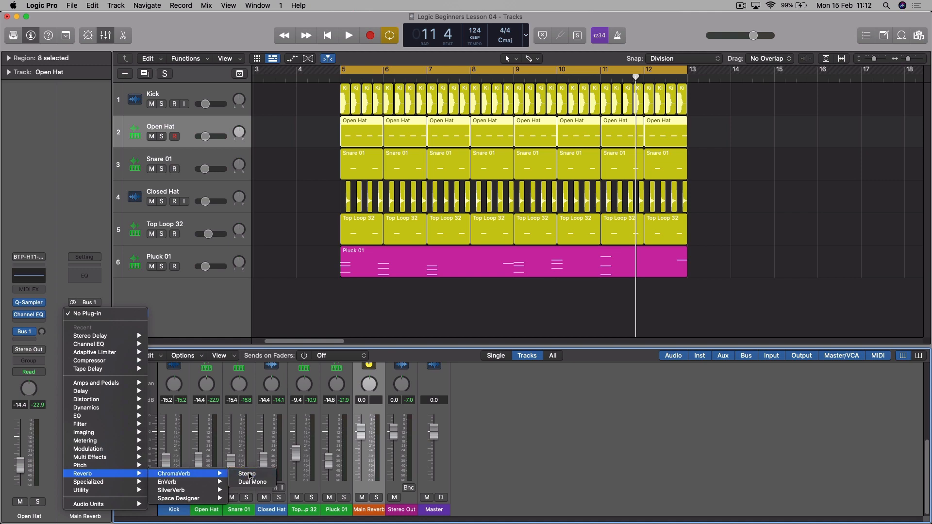
# Insert a stereo ChromaVerb on Main Reverb, leaving dry at 0% and wet at 100%
pyautogui.click(246, 473)
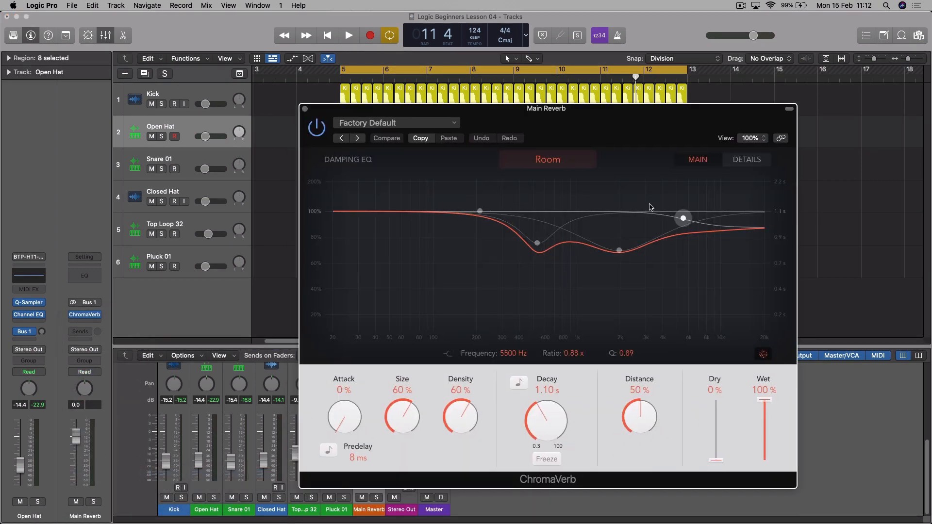
pyautogui.moveTo(676, 241)
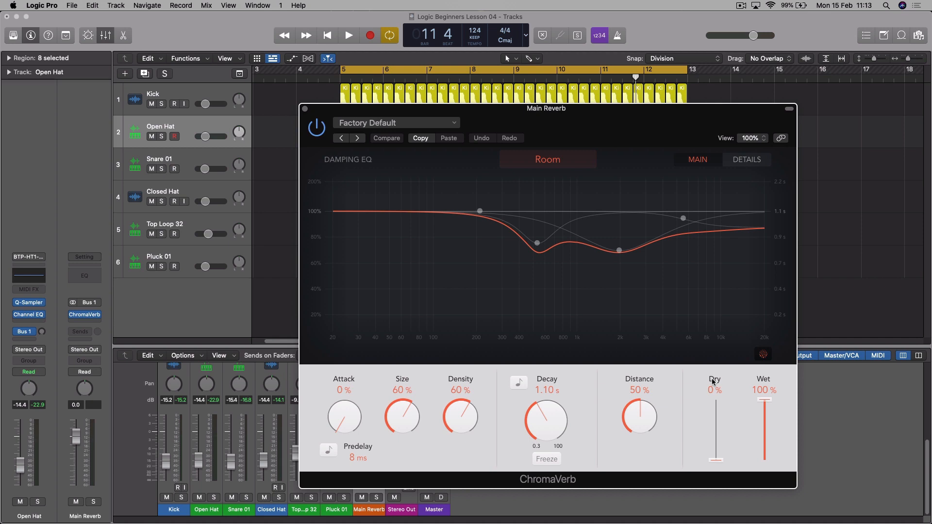
pyautogui.moveTo(764, 401)
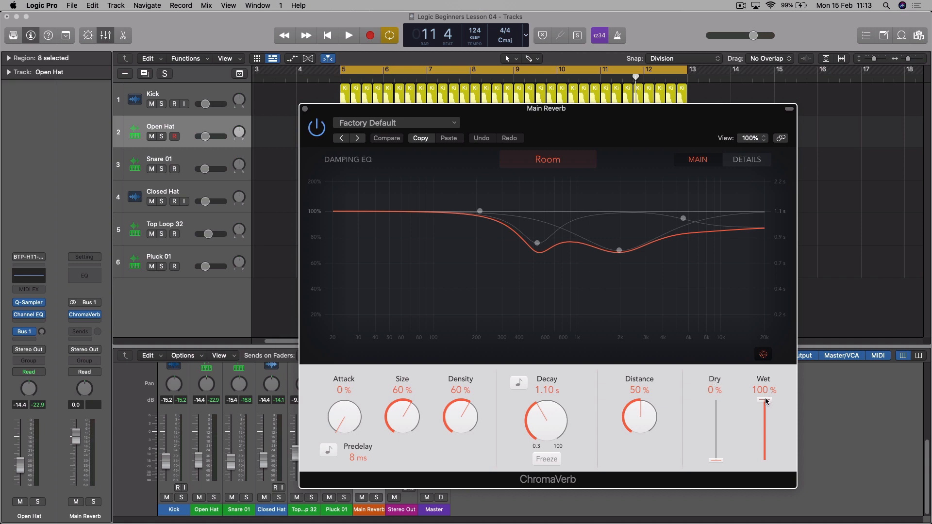
pyautogui.moveTo(716, 458); pyautogui.dragTo(716, 432)
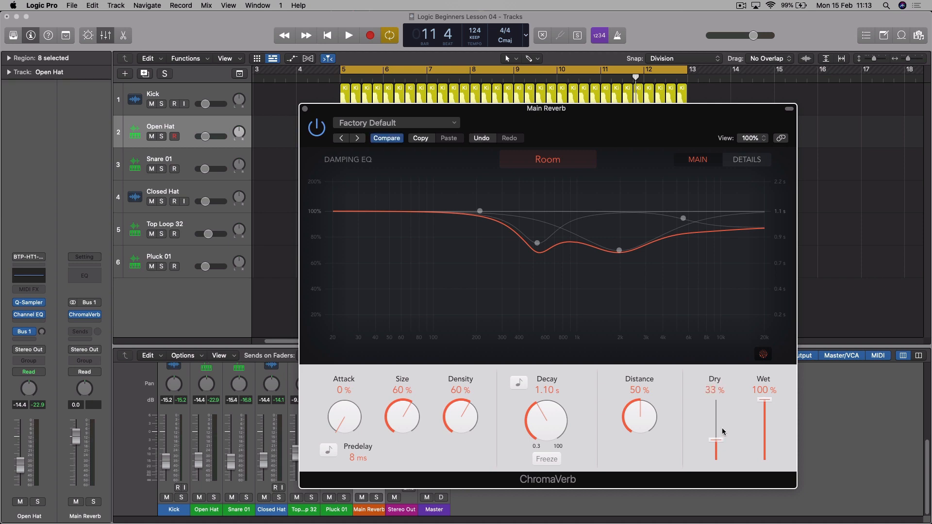
pyautogui.moveTo(715, 433); pyautogui.dragTo(715, 460)
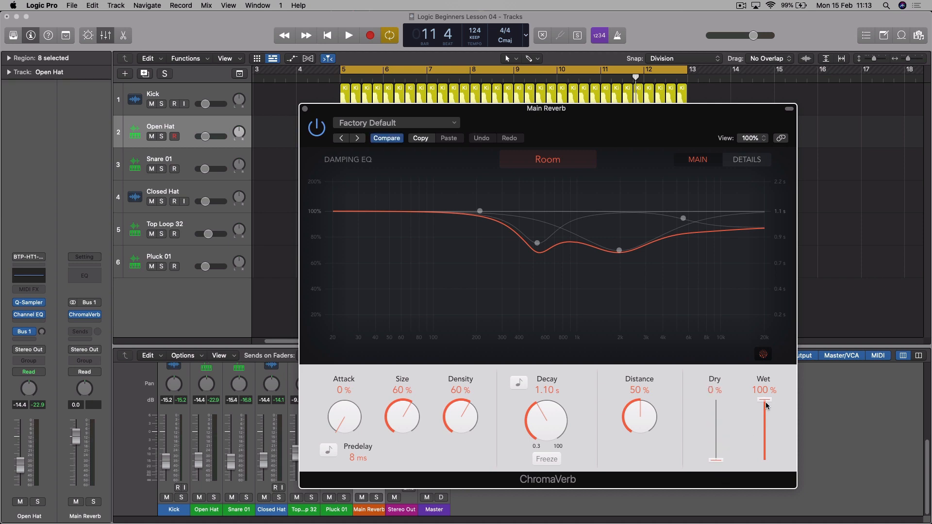
pyautogui.moveTo(767, 395)
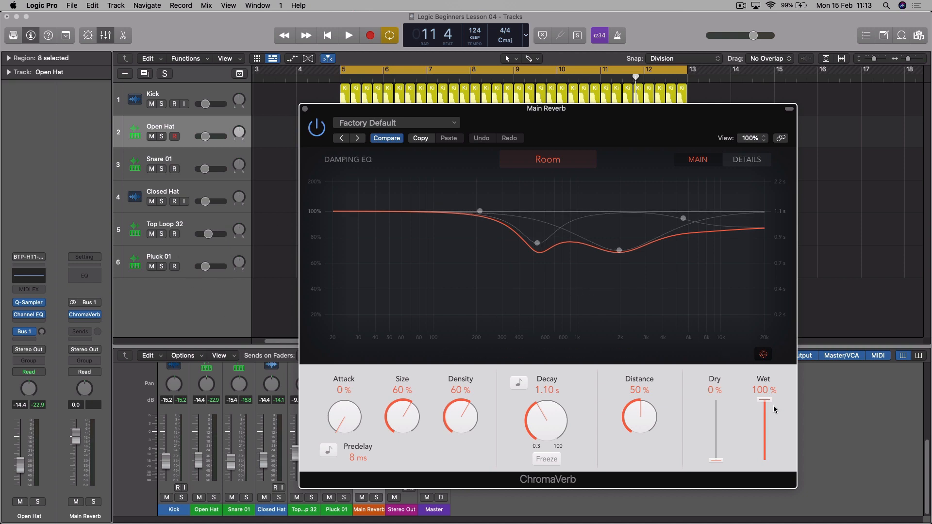
pyautogui.moveTo(479, 211)
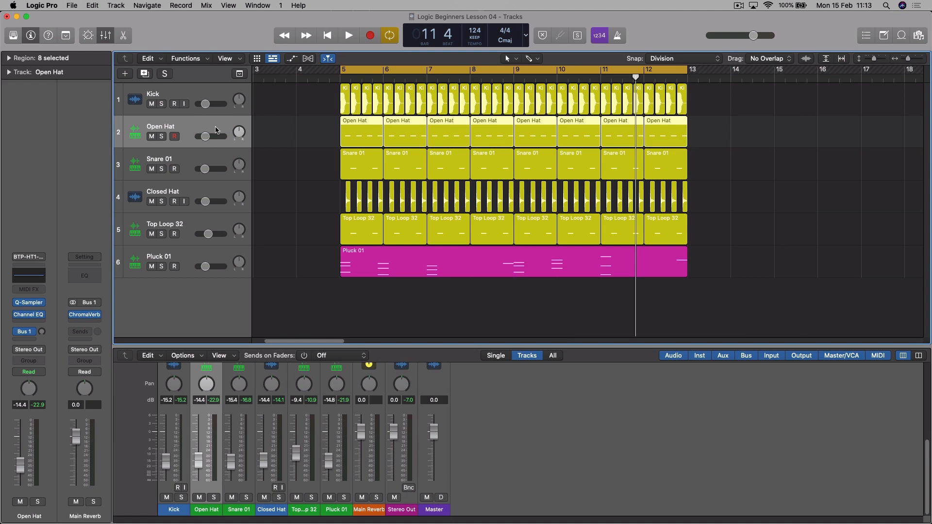
pyautogui.moveTo(210, 125)
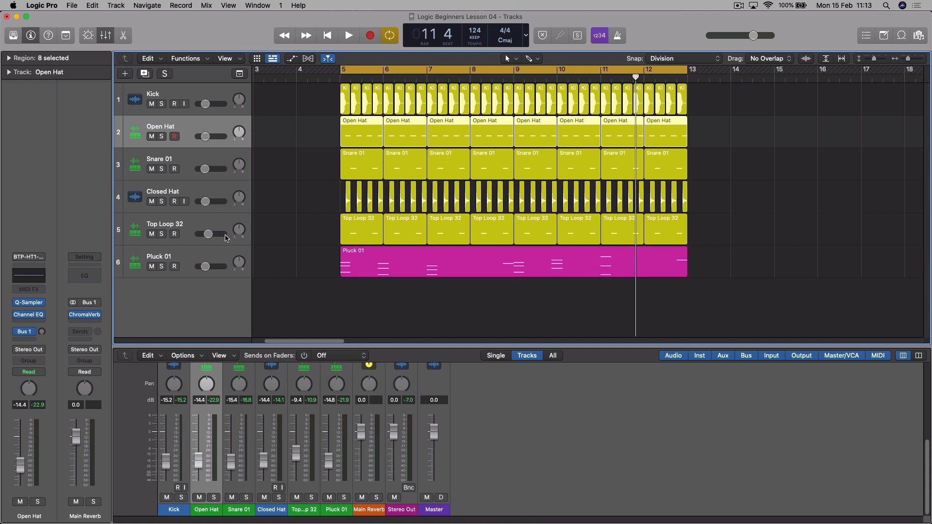
pyautogui.moveTo(247, 249)
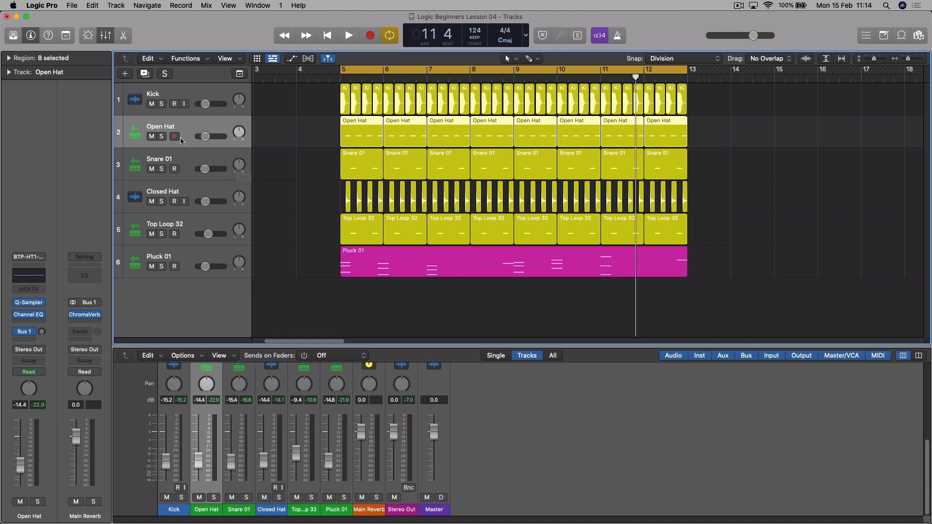
pyautogui.moveTo(180, 141)
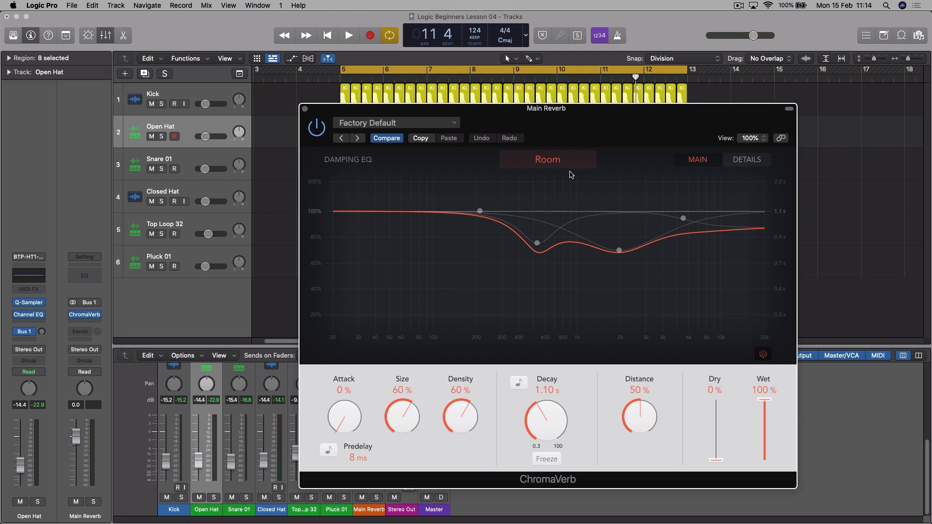
pyautogui.moveTo(550, 400)
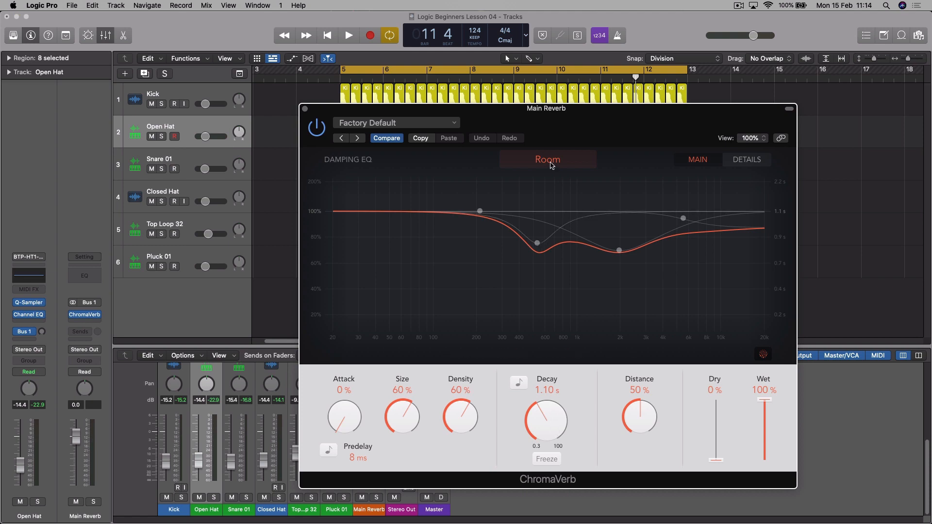
# Open ChromaVerb's room type picker showing Room, Chamber and Concert Hall
pyautogui.click(547, 160)
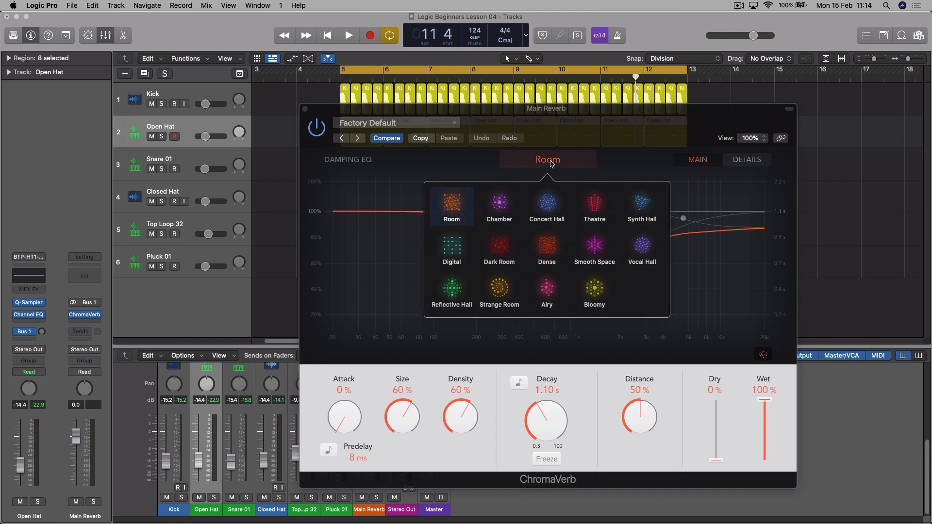
pyautogui.moveTo(557, 190)
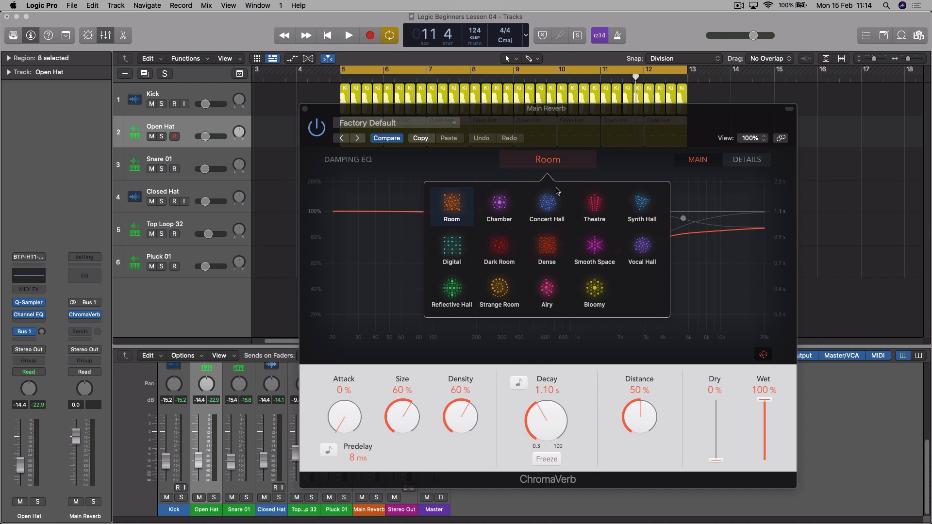
pyautogui.moveTo(564, 270)
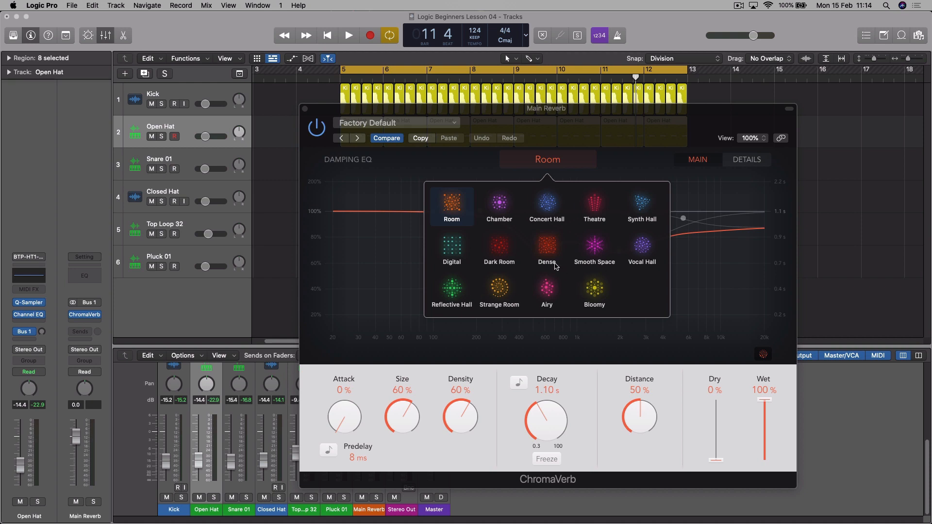
pyautogui.moveTo(640, 243)
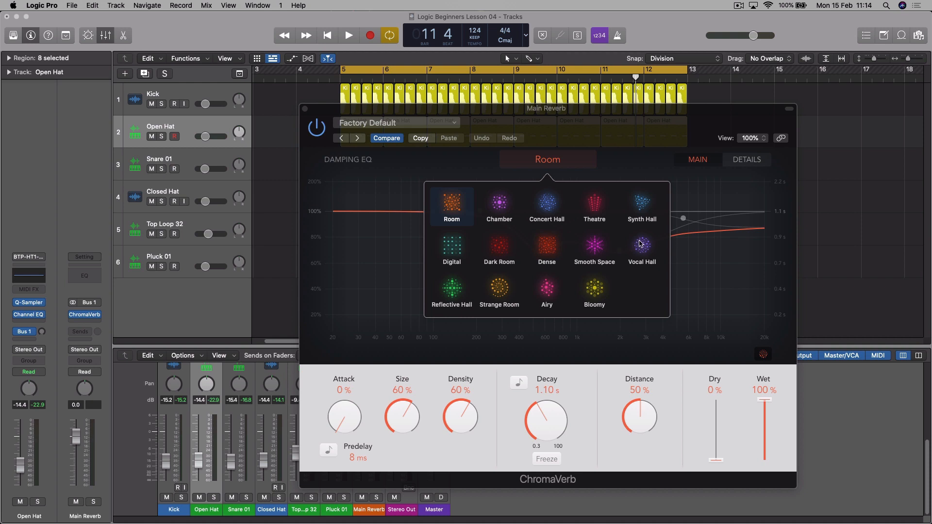
# Choose Vocal Hall, lengthen decay to 3.60 s, and set predelay to 34 ms
pyautogui.click(641, 247)
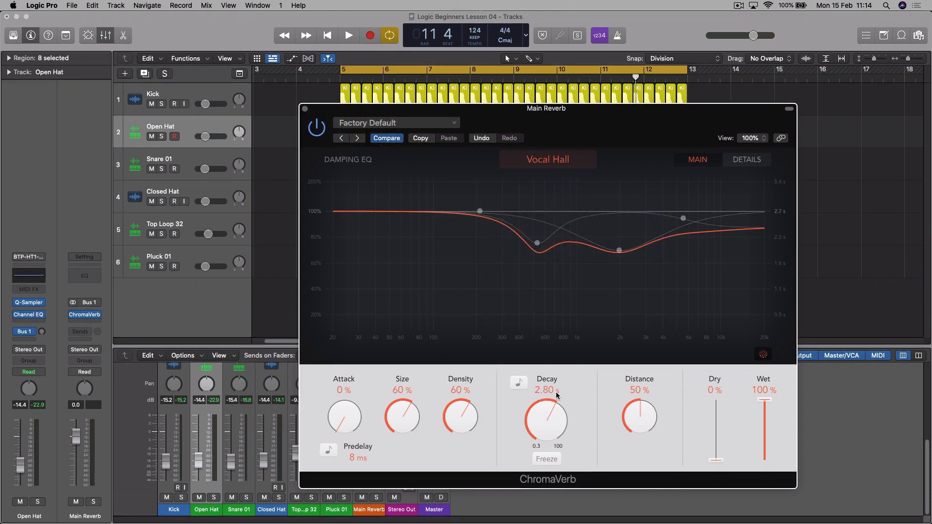
pyautogui.moveTo(545, 416); pyautogui.dragTo(553, 398)
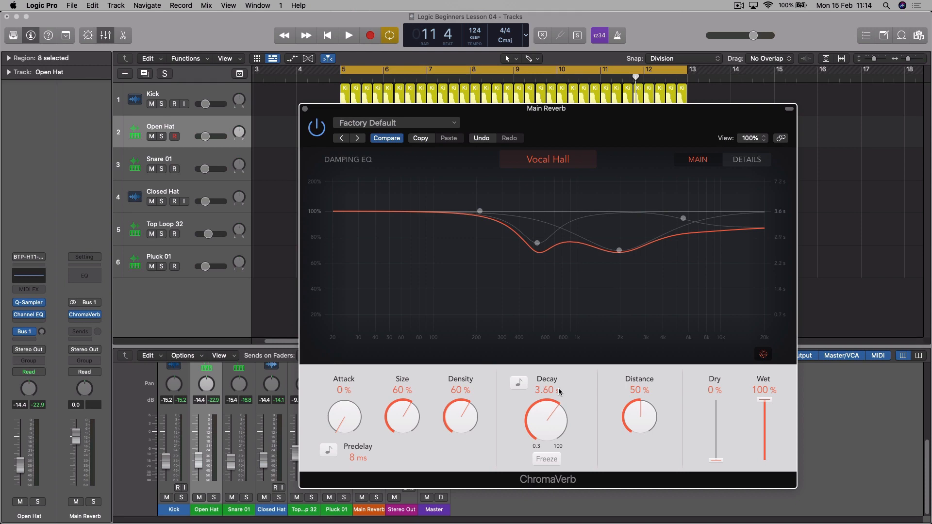
pyautogui.moveTo(527, 411)
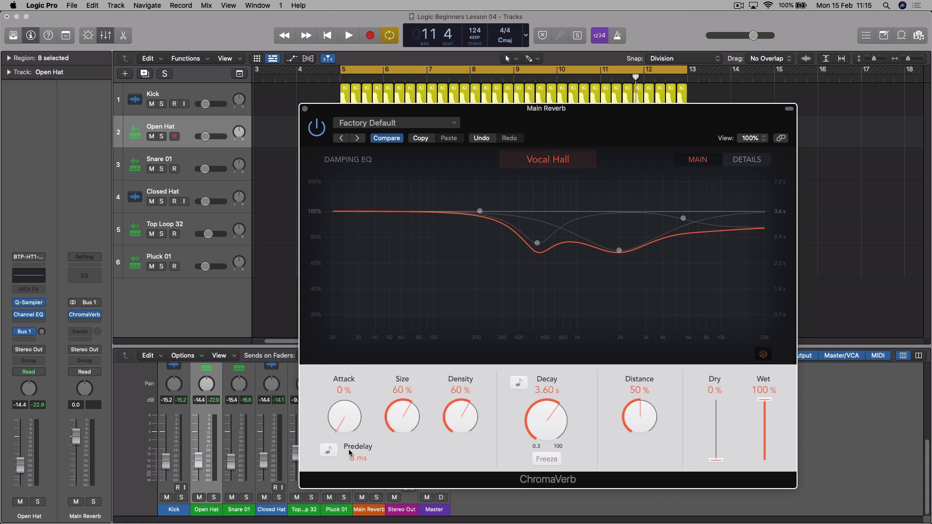
pyautogui.moveTo(357, 450)
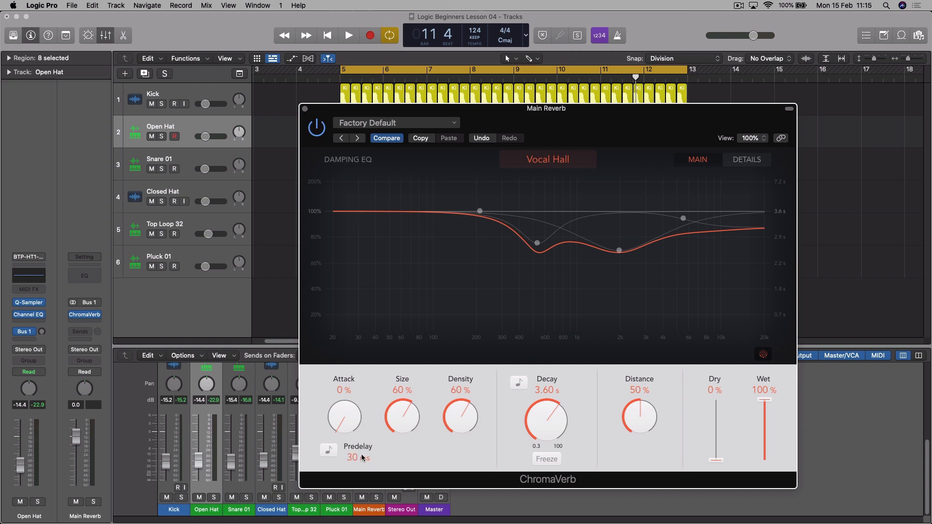
pyautogui.moveTo(353, 456); pyautogui.dragTo(352, 452)
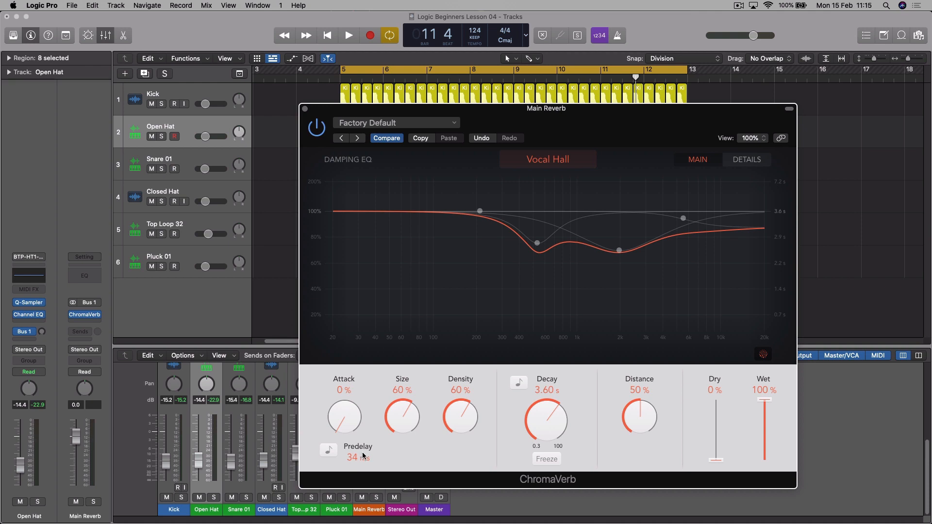
pyautogui.moveTo(392, 427)
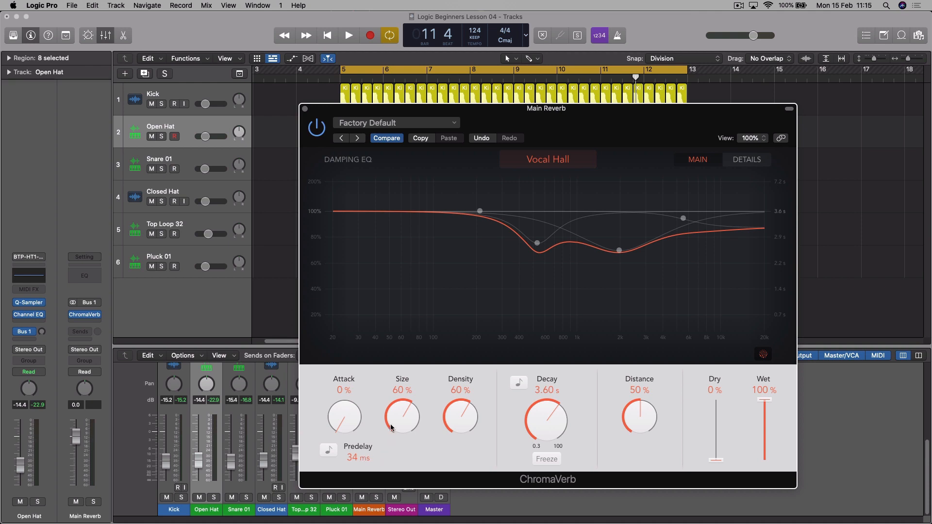
pyautogui.moveTo(378, 418)
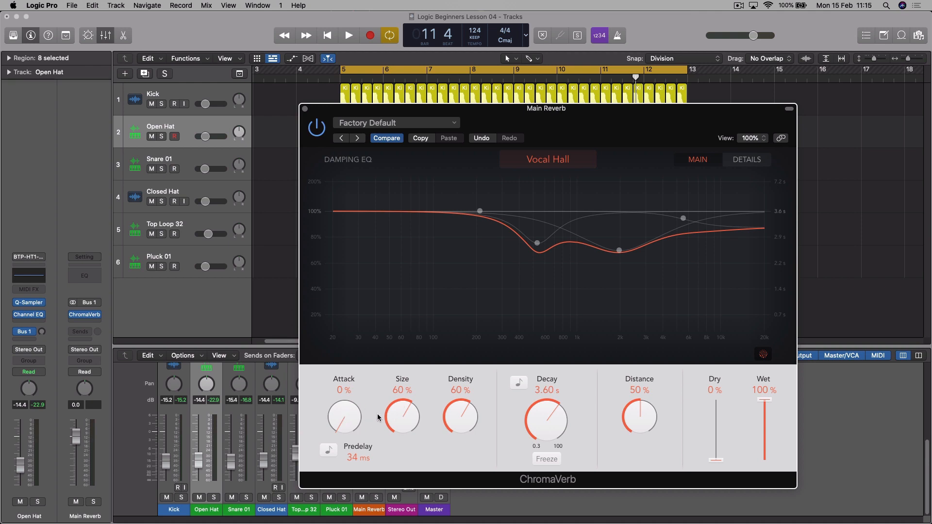
pyautogui.moveTo(397, 404)
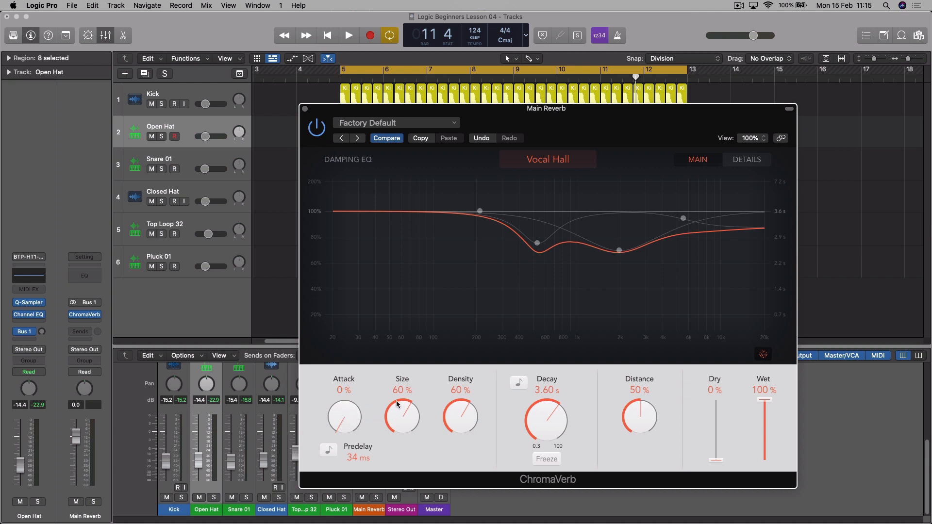
pyautogui.moveTo(478, 391)
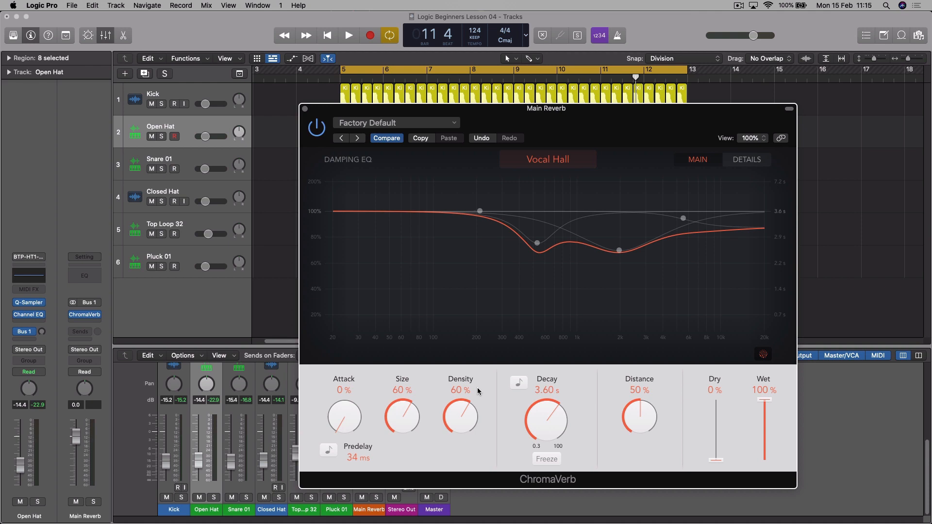
pyautogui.moveTo(596, 343)
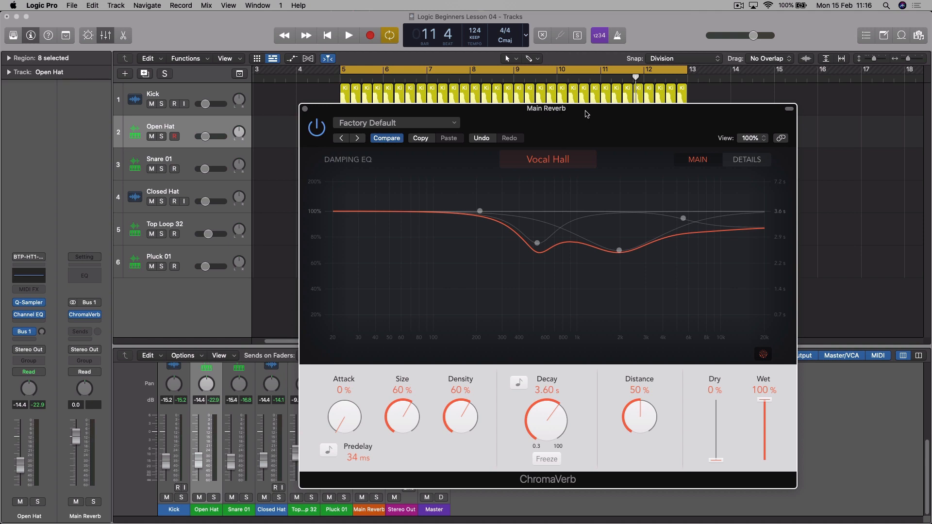
# Reposition the Main Reverb window and drag the Damping EQ's mid dip back up flat
pyautogui.moveTo(545, 108); pyautogui.dragTo(609, 86)
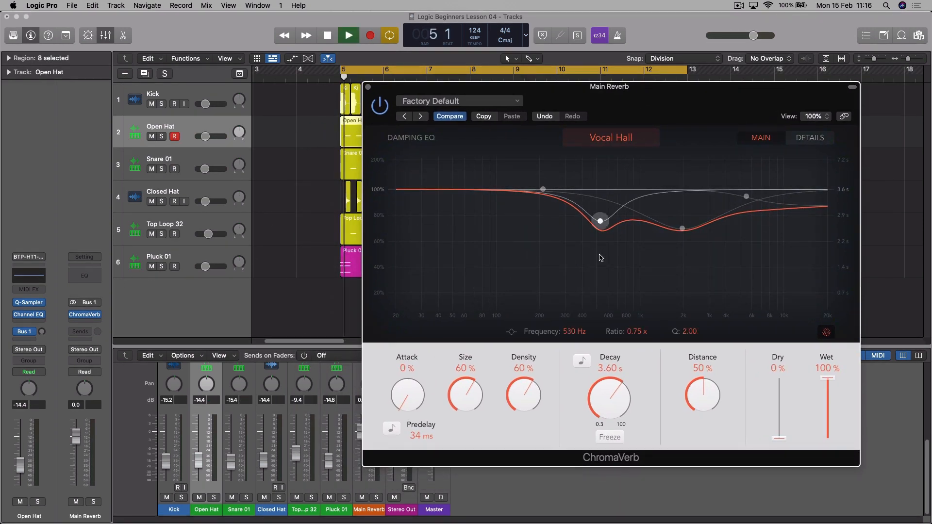
pyautogui.click(349, 35)
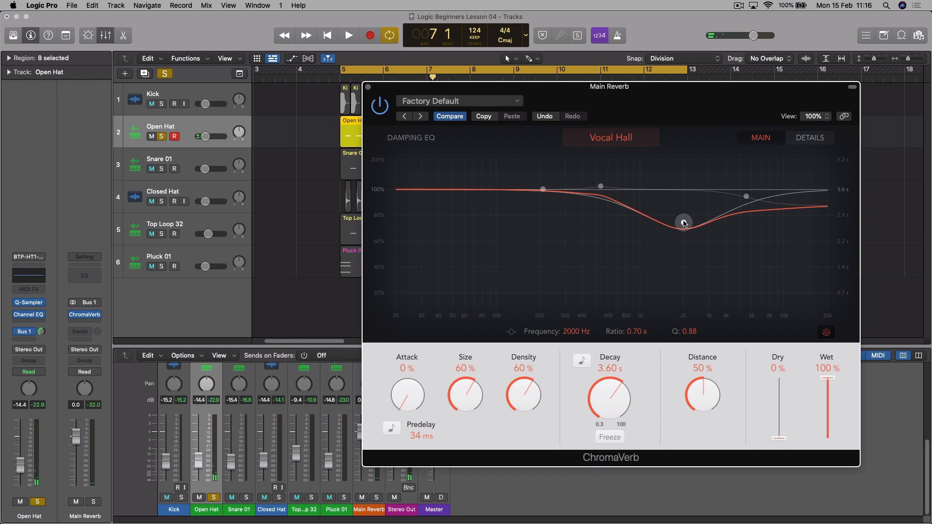
pyautogui.moveTo(683, 223); pyautogui.dragTo(749, 190)
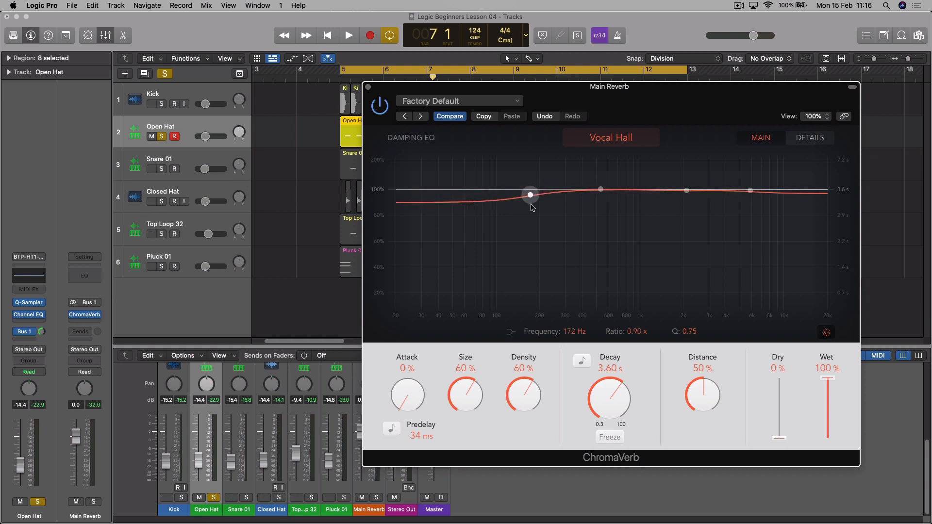
# Pull the low Damping EQ band down into a steep low-cut near 144 Hz, ratio 0.15x
pyautogui.moveTo(529, 195); pyautogui.dragTo(529, 227)
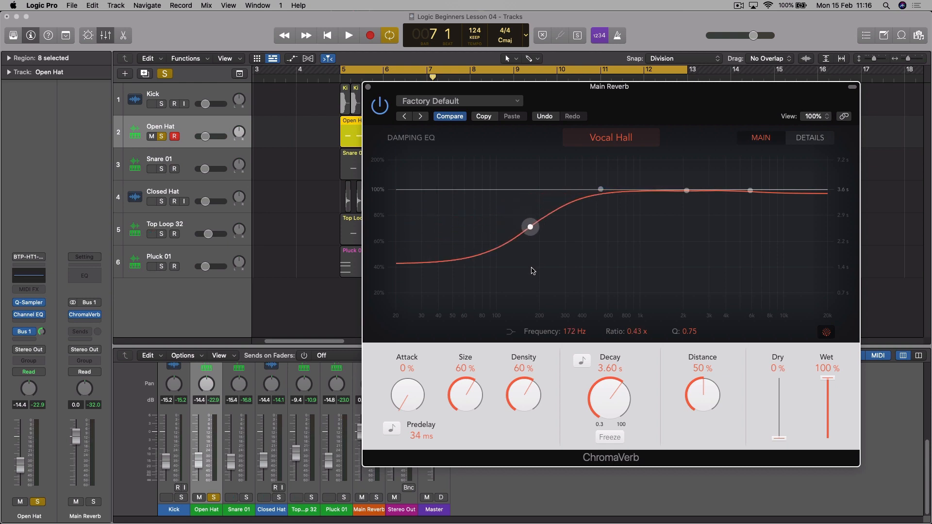
pyautogui.moveTo(529, 227); pyautogui.dragTo(525, 228)
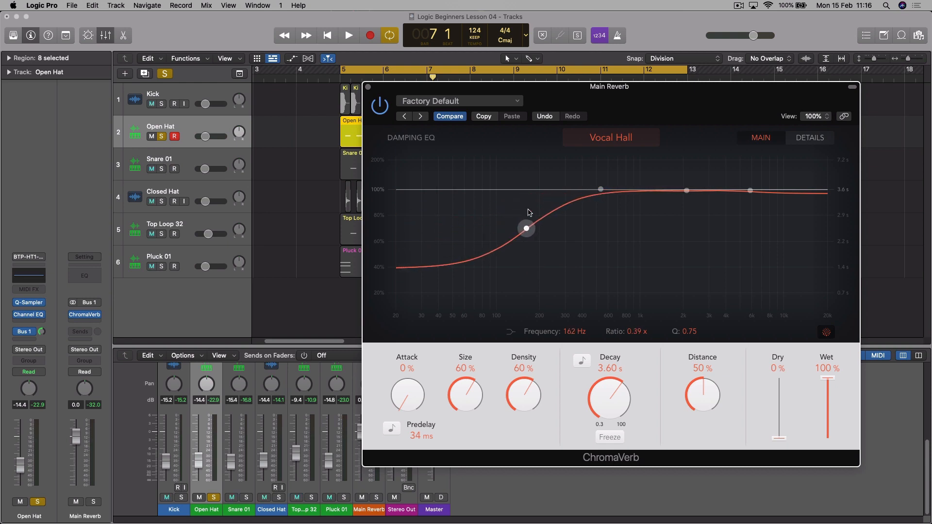
pyautogui.moveTo(496, 288)
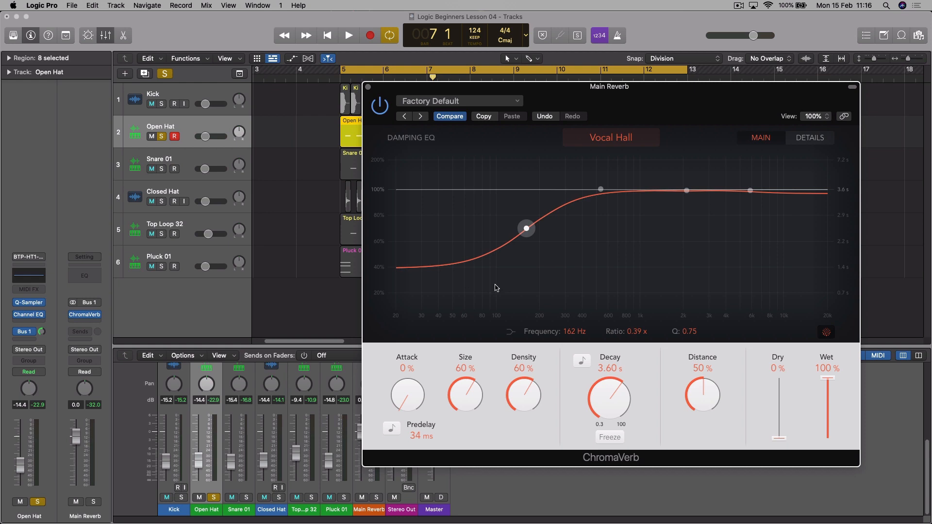
pyautogui.moveTo(507, 268)
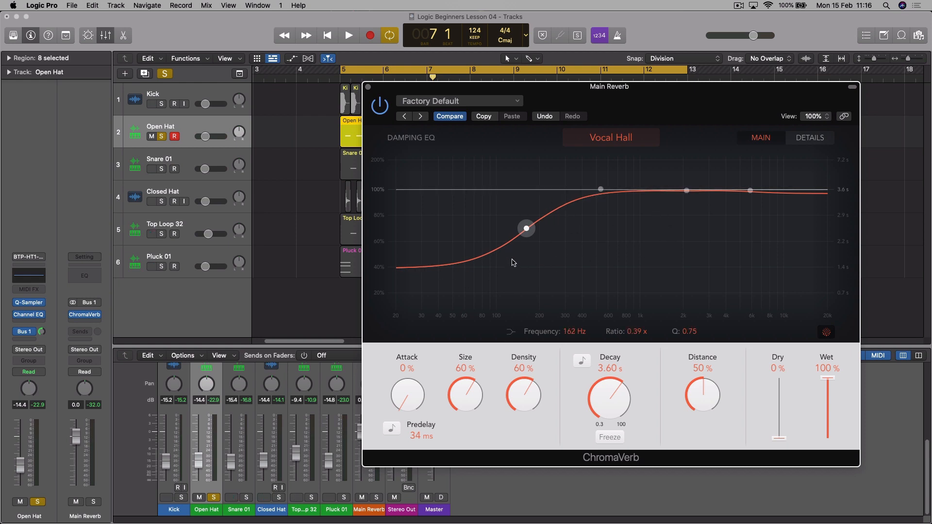
pyautogui.moveTo(526, 228); pyautogui.dragTo(519, 244)
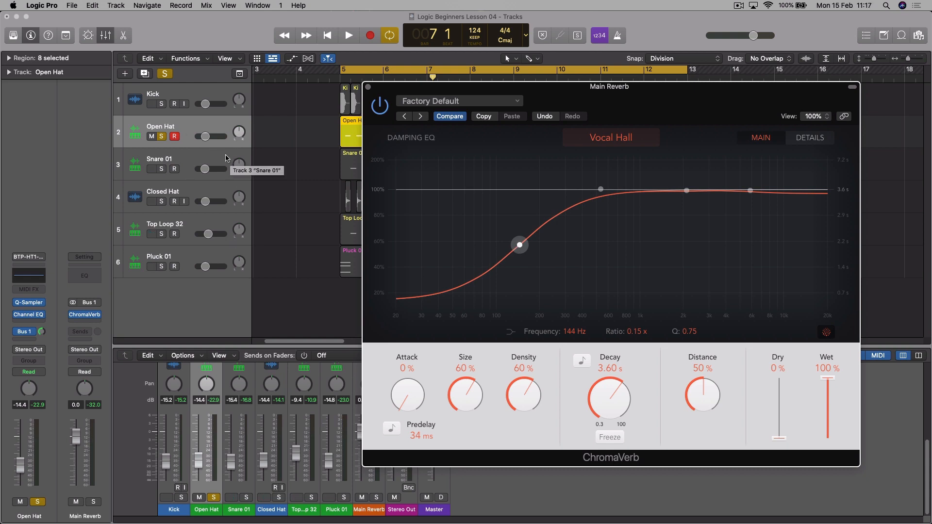
# Close ChromaVerb, select Snare 01, and enlarge the mixer to show the Sends row
pyautogui.click(349, 35)
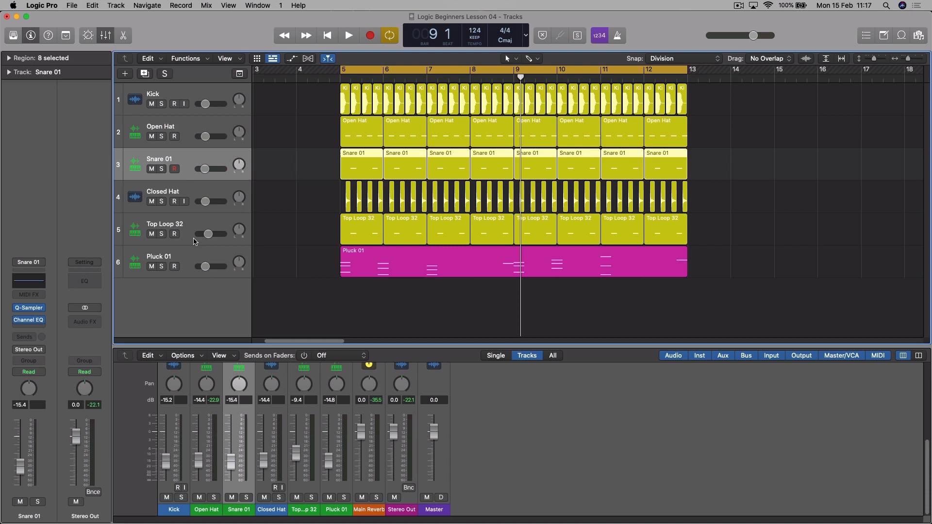
pyautogui.moveTo(188, 268)
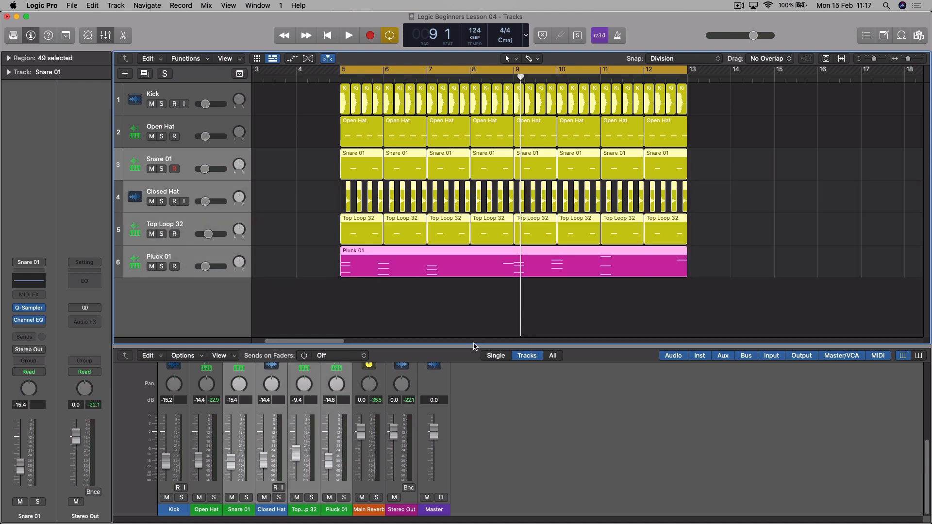
pyautogui.moveTo(473, 347); pyautogui.dragTo(474, 235)
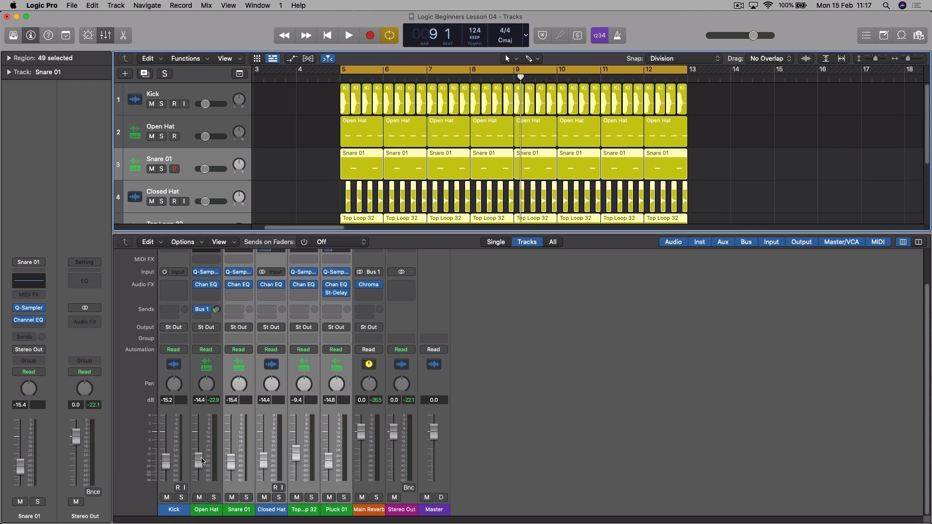
# Route the Snare 01 channel's empty send slot to Bus 1
pyautogui.click(238, 309)
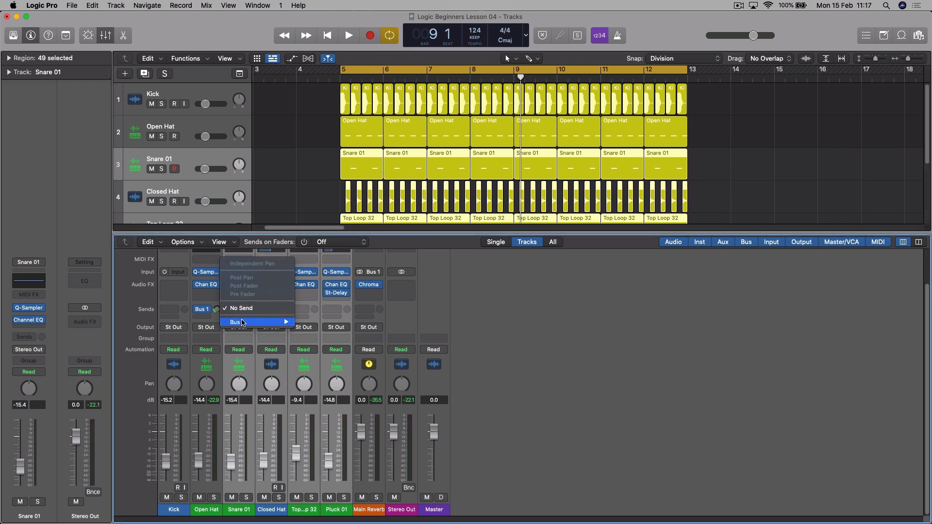
pyautogui.click(235, 322)
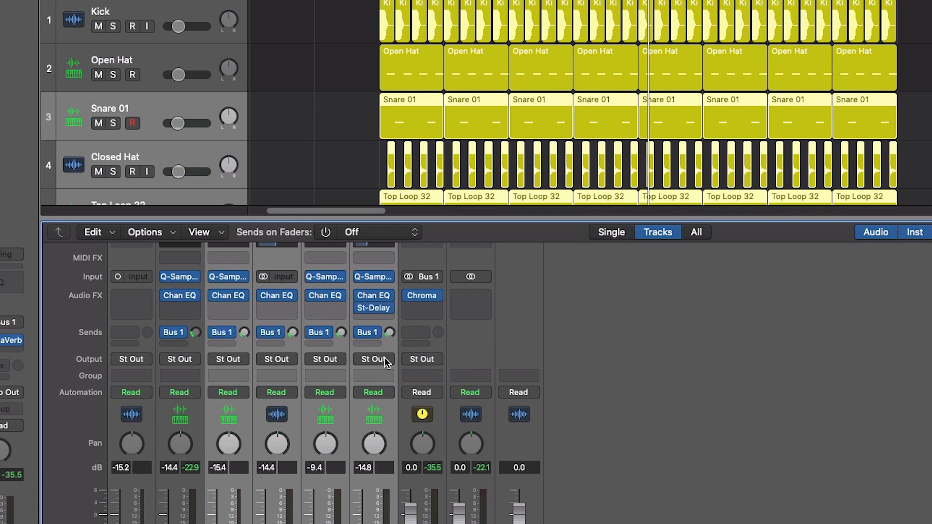
pyautogui.moveTo(421, 345)
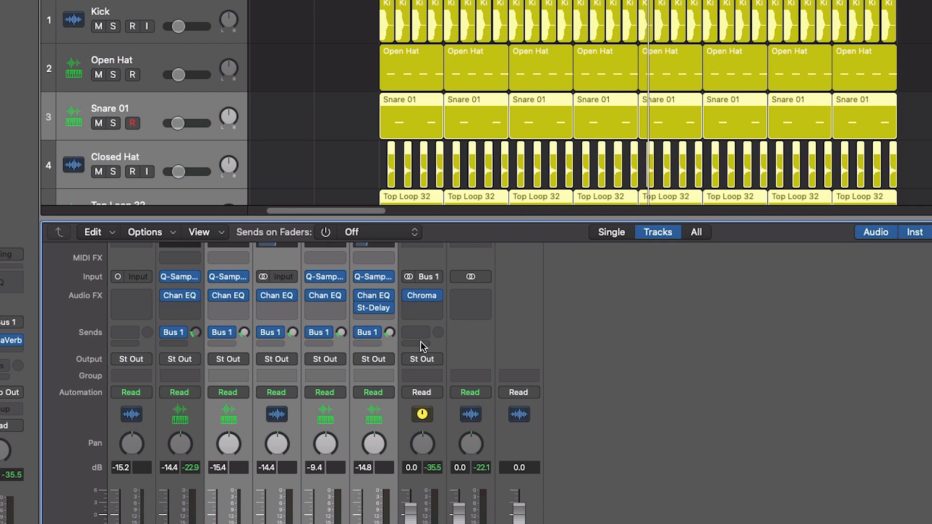
pyautogui.moveTo(573, 229)
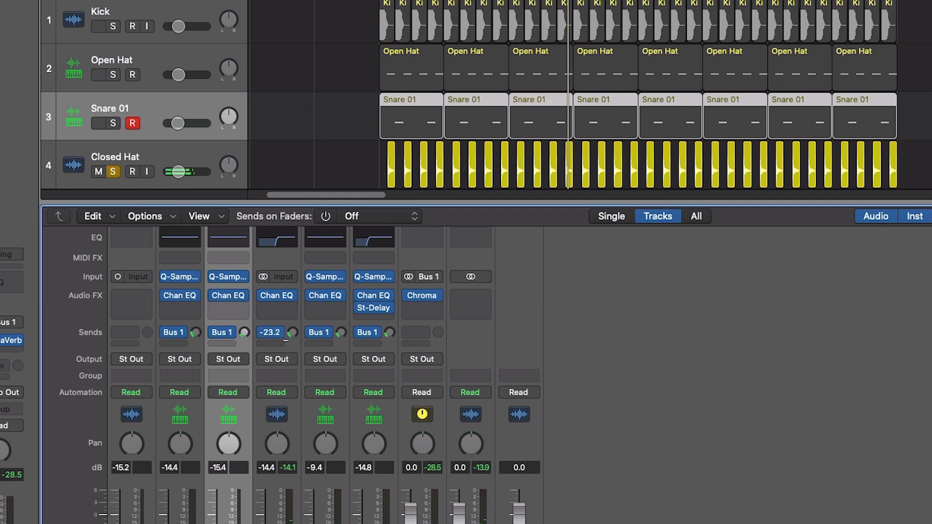
# Adjust the Closed Hat and Pluck 01 Bus 1 send knobs to balance the reverb
pyautogui.moveTo(270, 332); pyautogui.dragTo(270, 342)
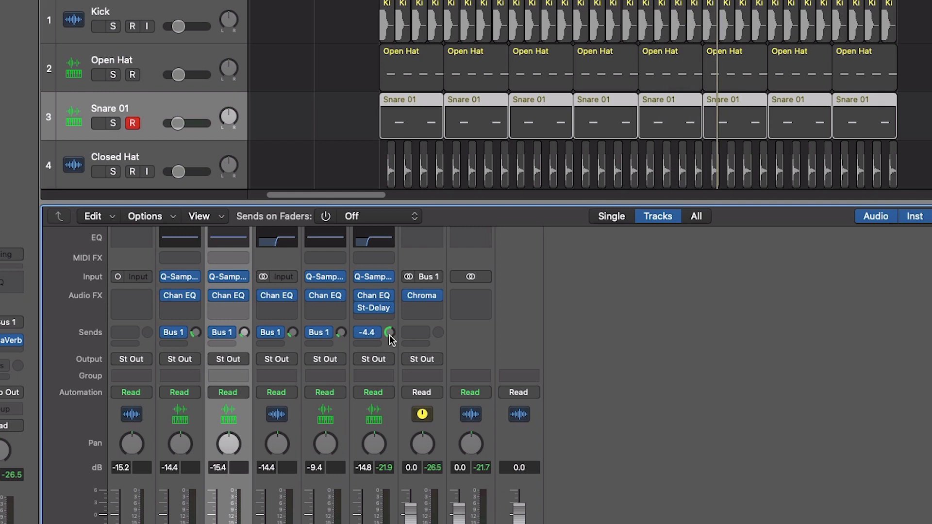
pyautogui.moveTo(389, 333); pyautogui.dragTo(389, 341)
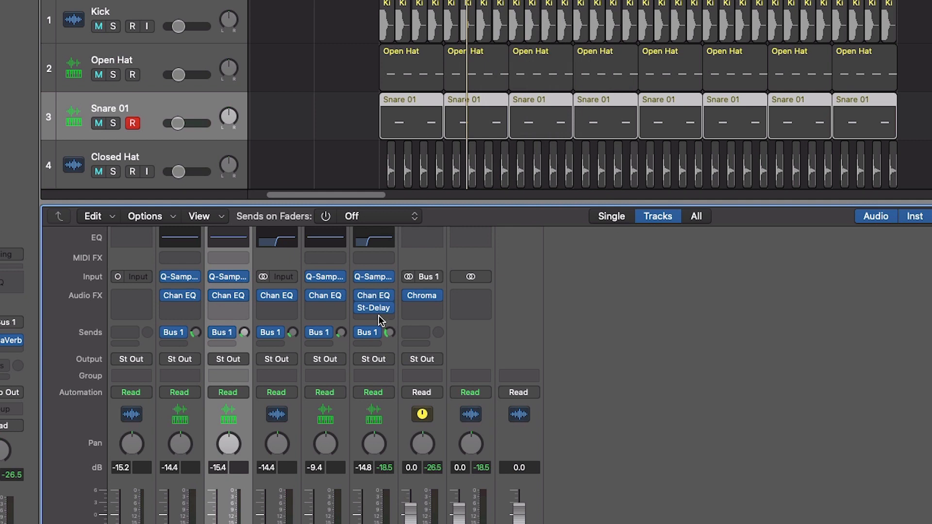
pyautogui.moveTo(362, 315)
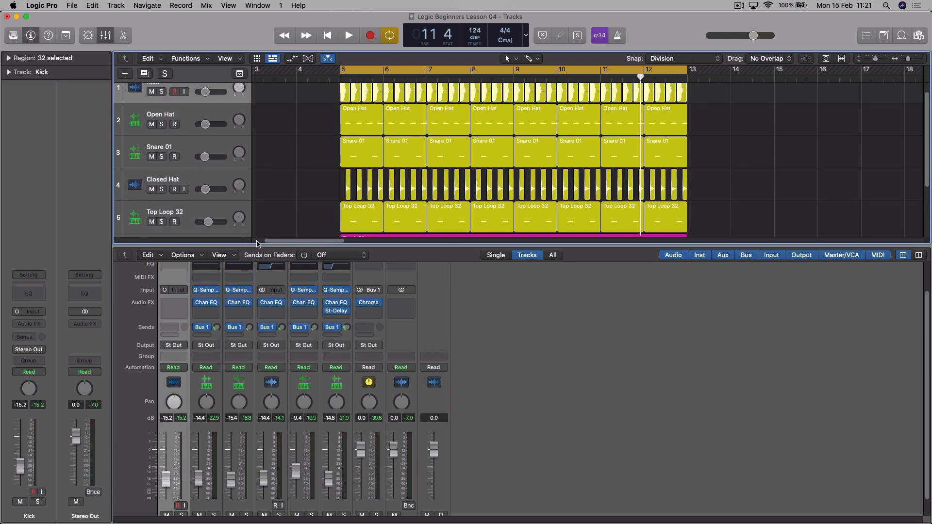
pyautogui.moveTo(274, 385)
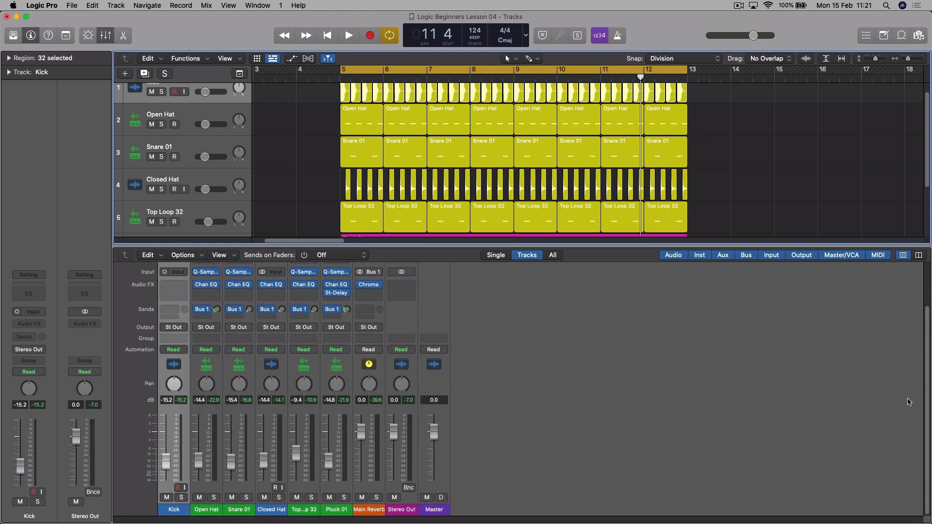
pyautogui.moveTo(569, 416)
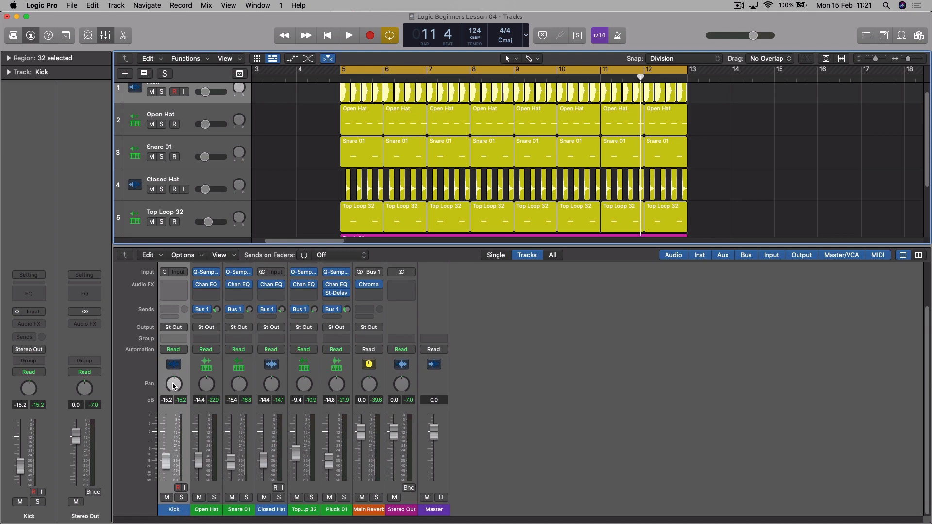
# Open the Kick channel's empty Send slot to show the bus list
pyautogui.click(173, 309)
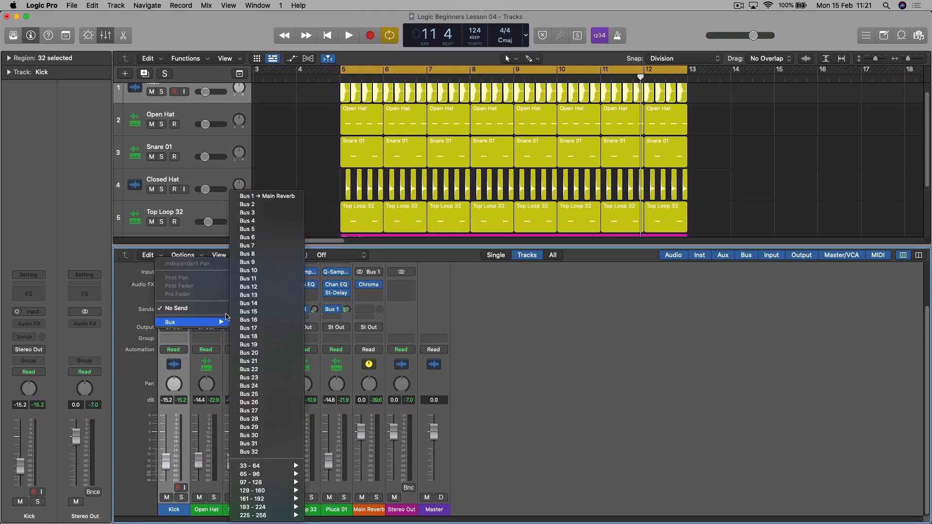